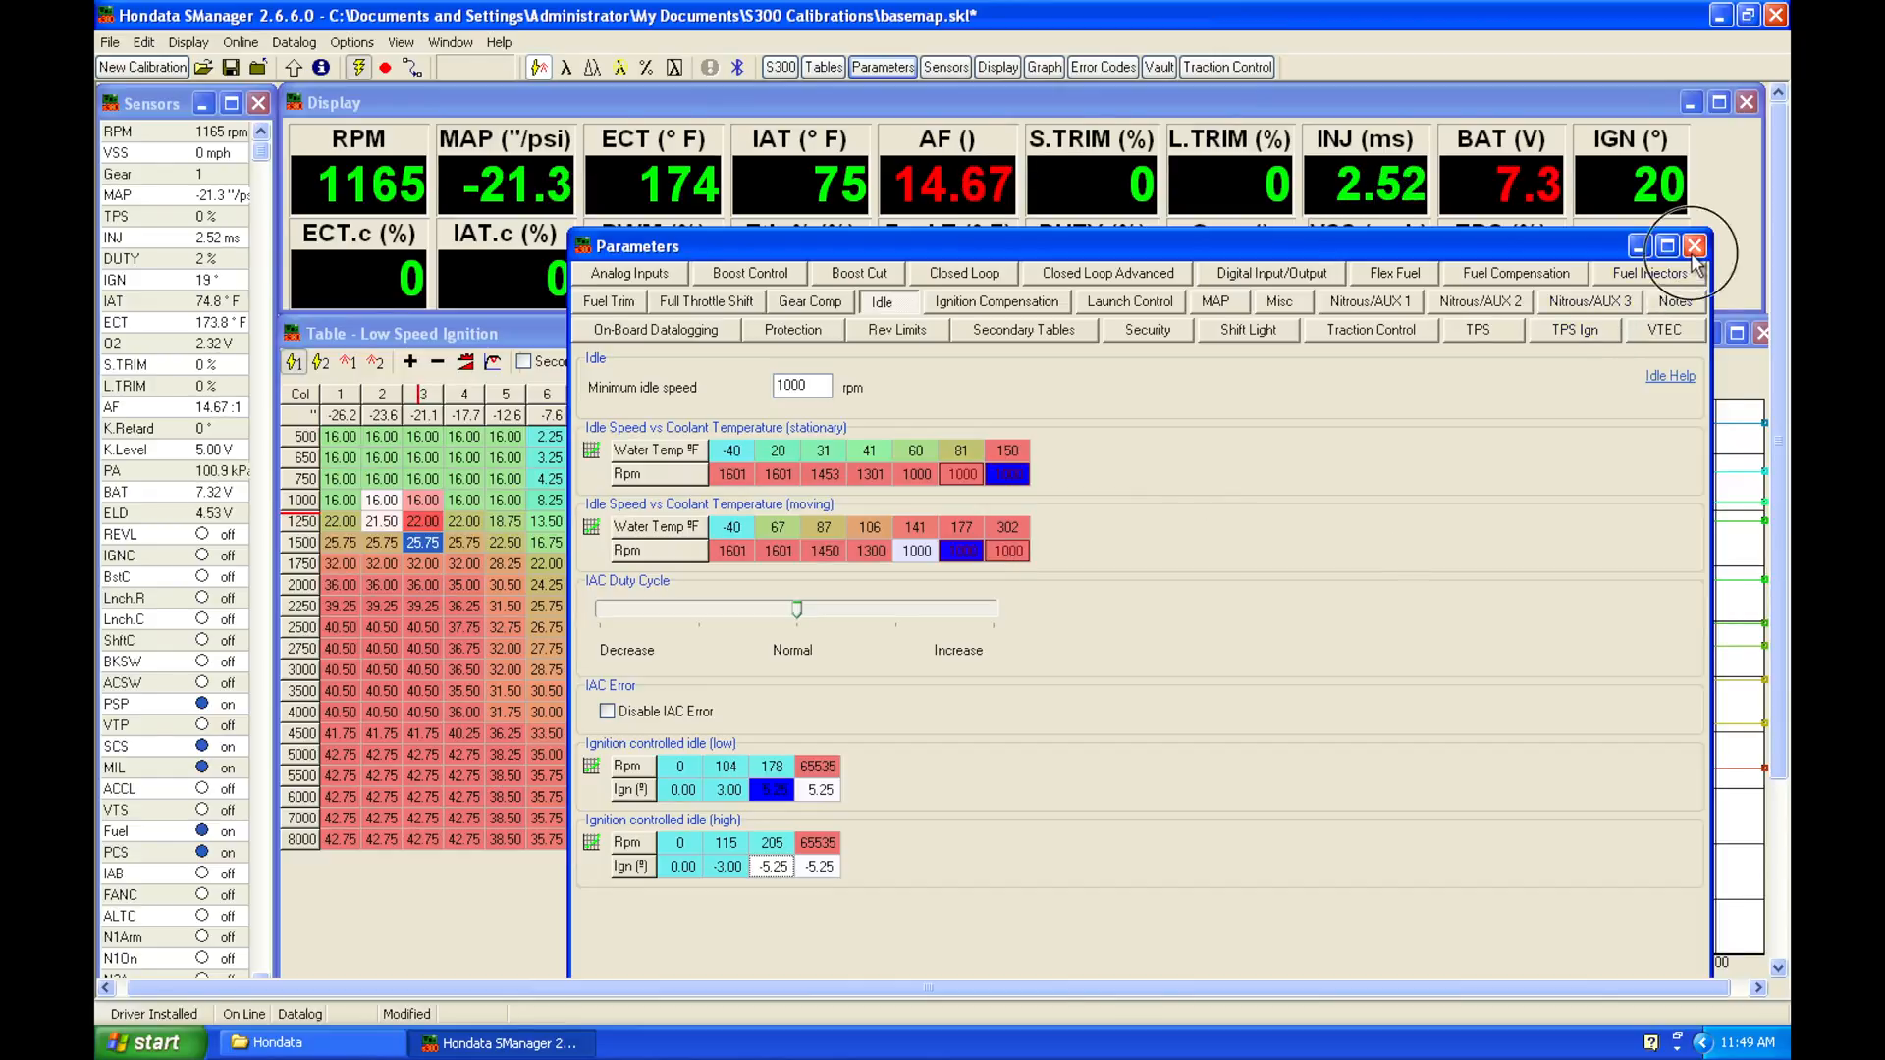
Close the idle Parameters window so logging fills the Low Speed Fuel change table
left_click(1693, 245)
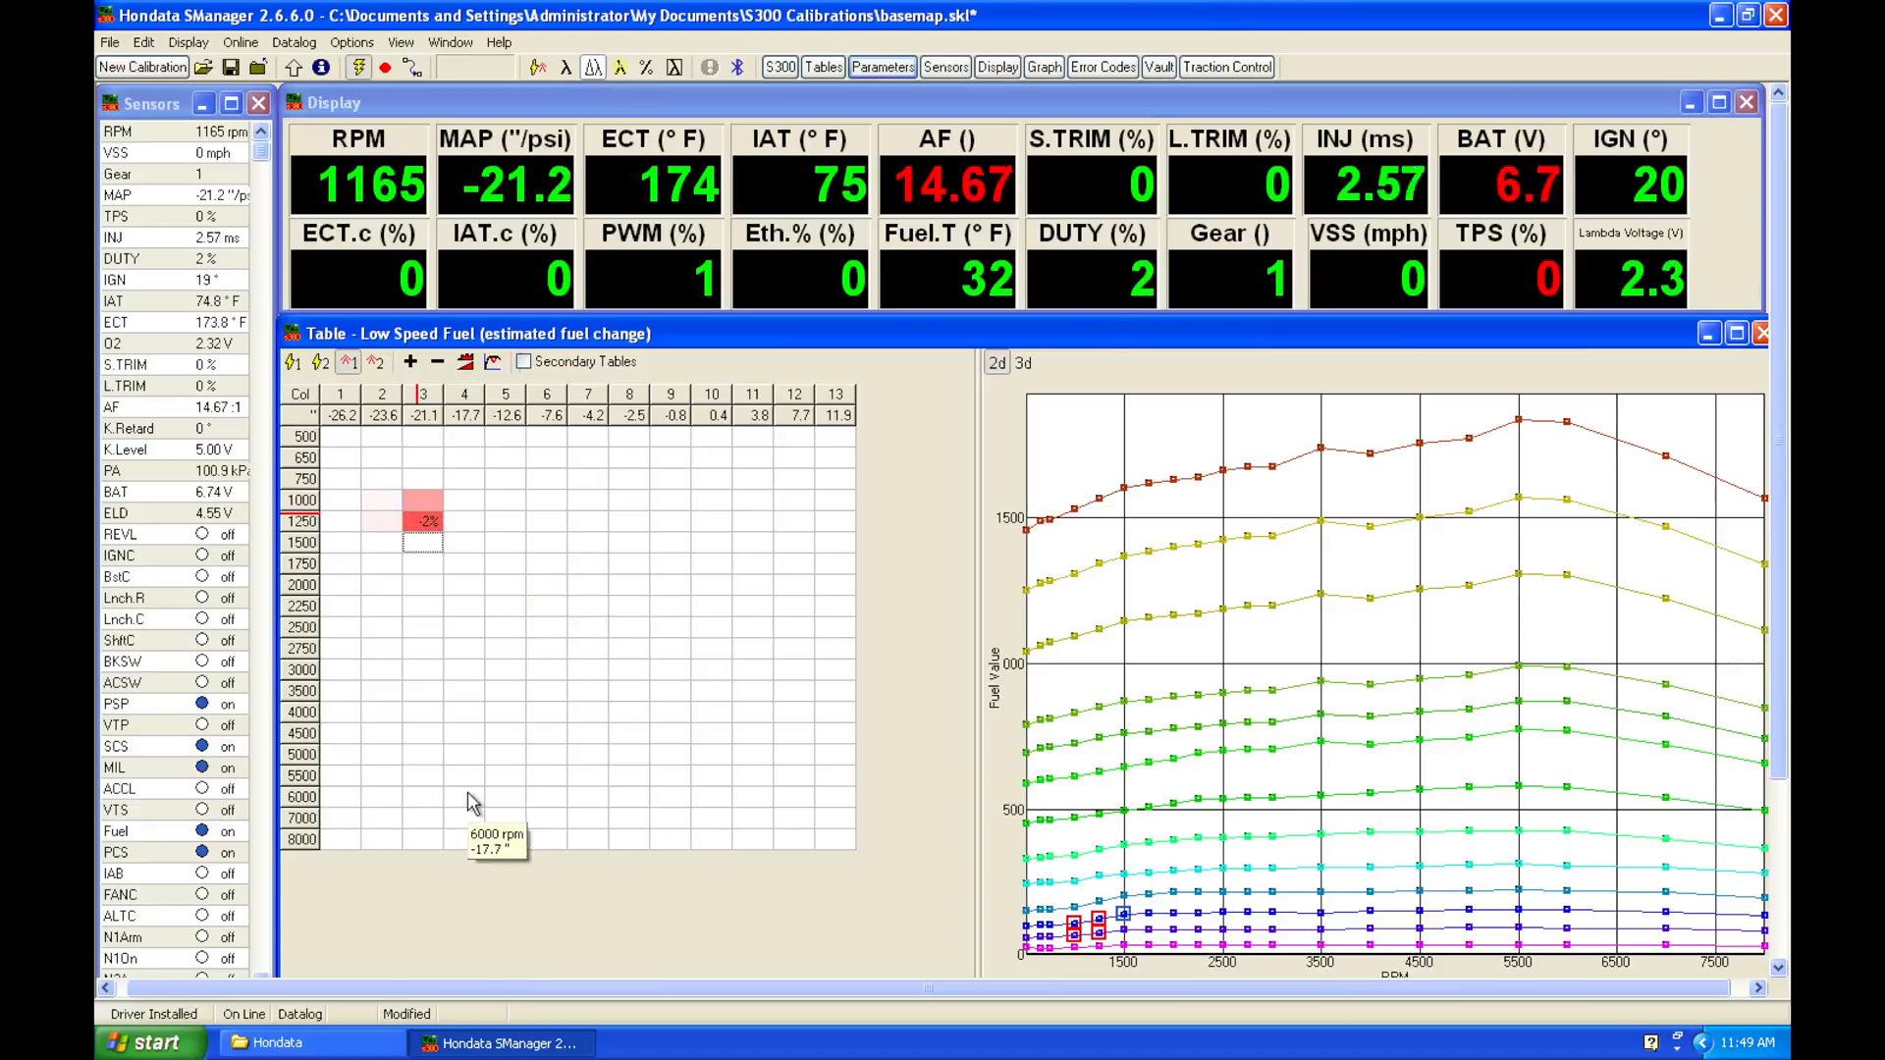
mouse_move(470, 658)
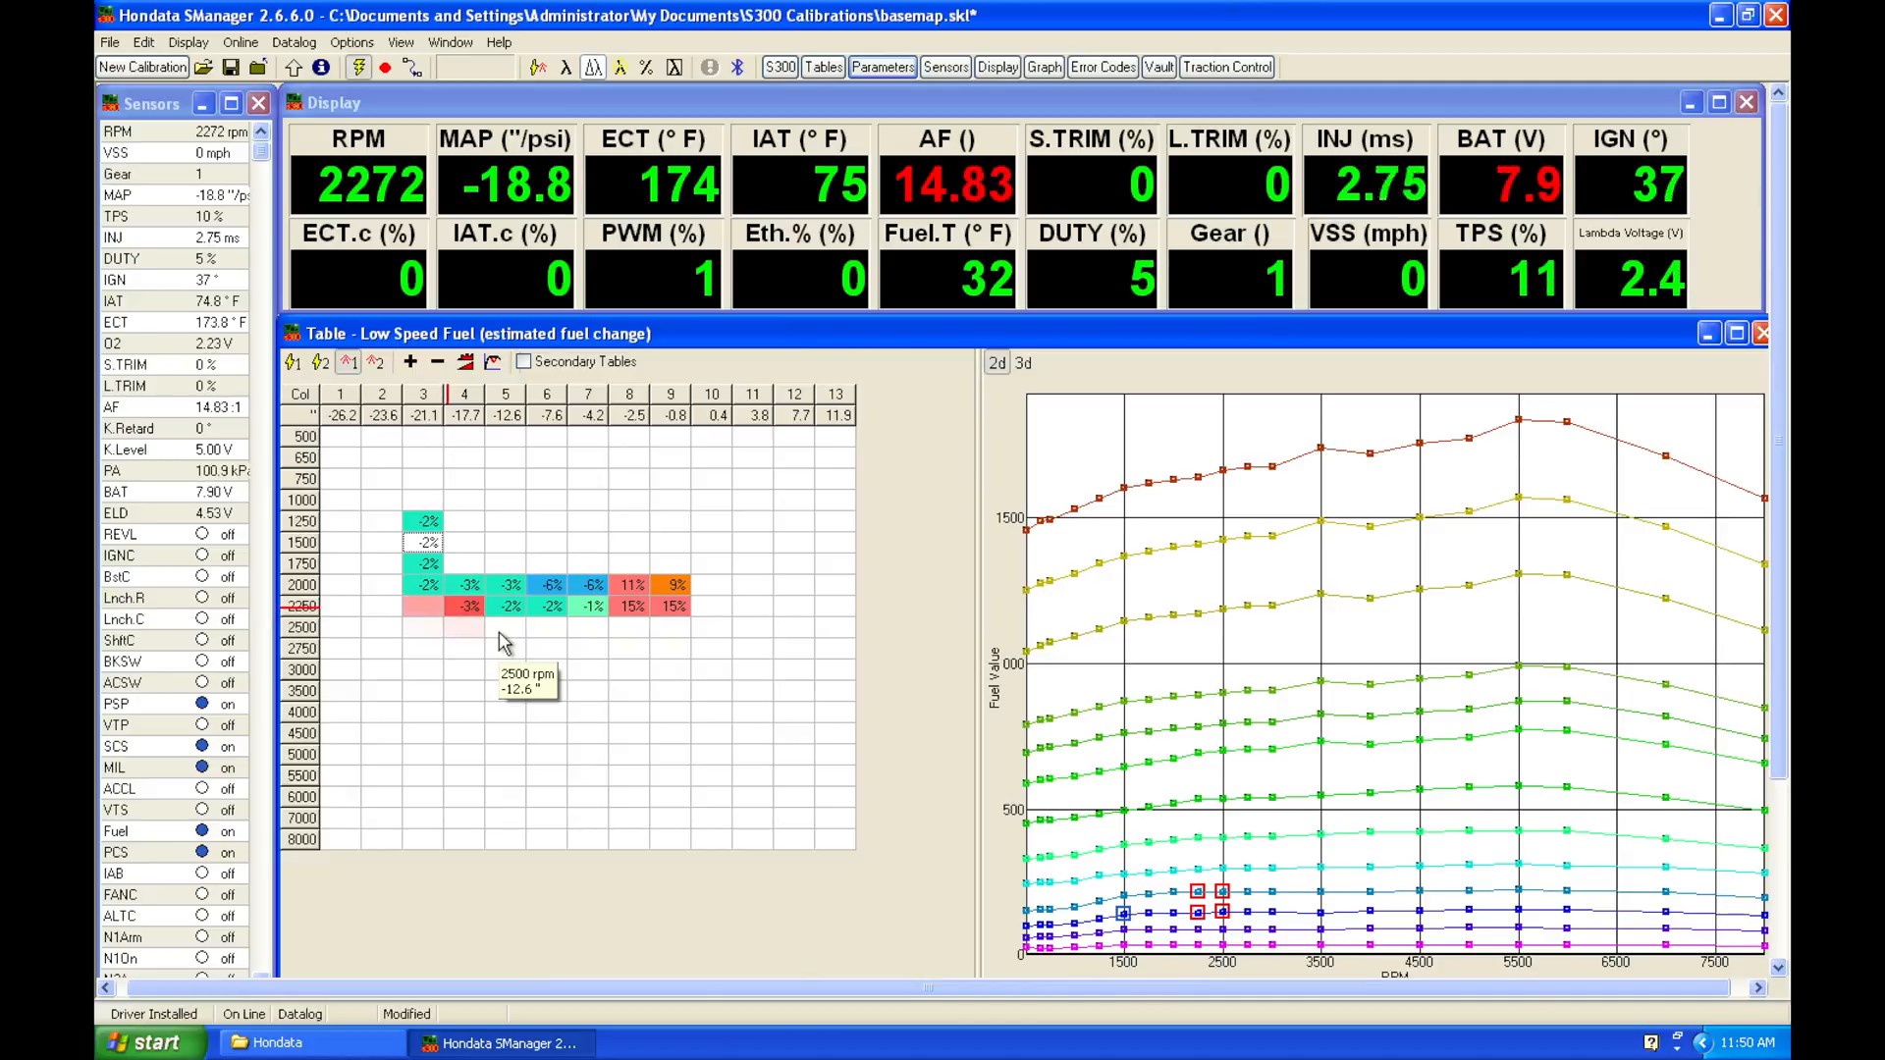
mouse_move(716, 579)
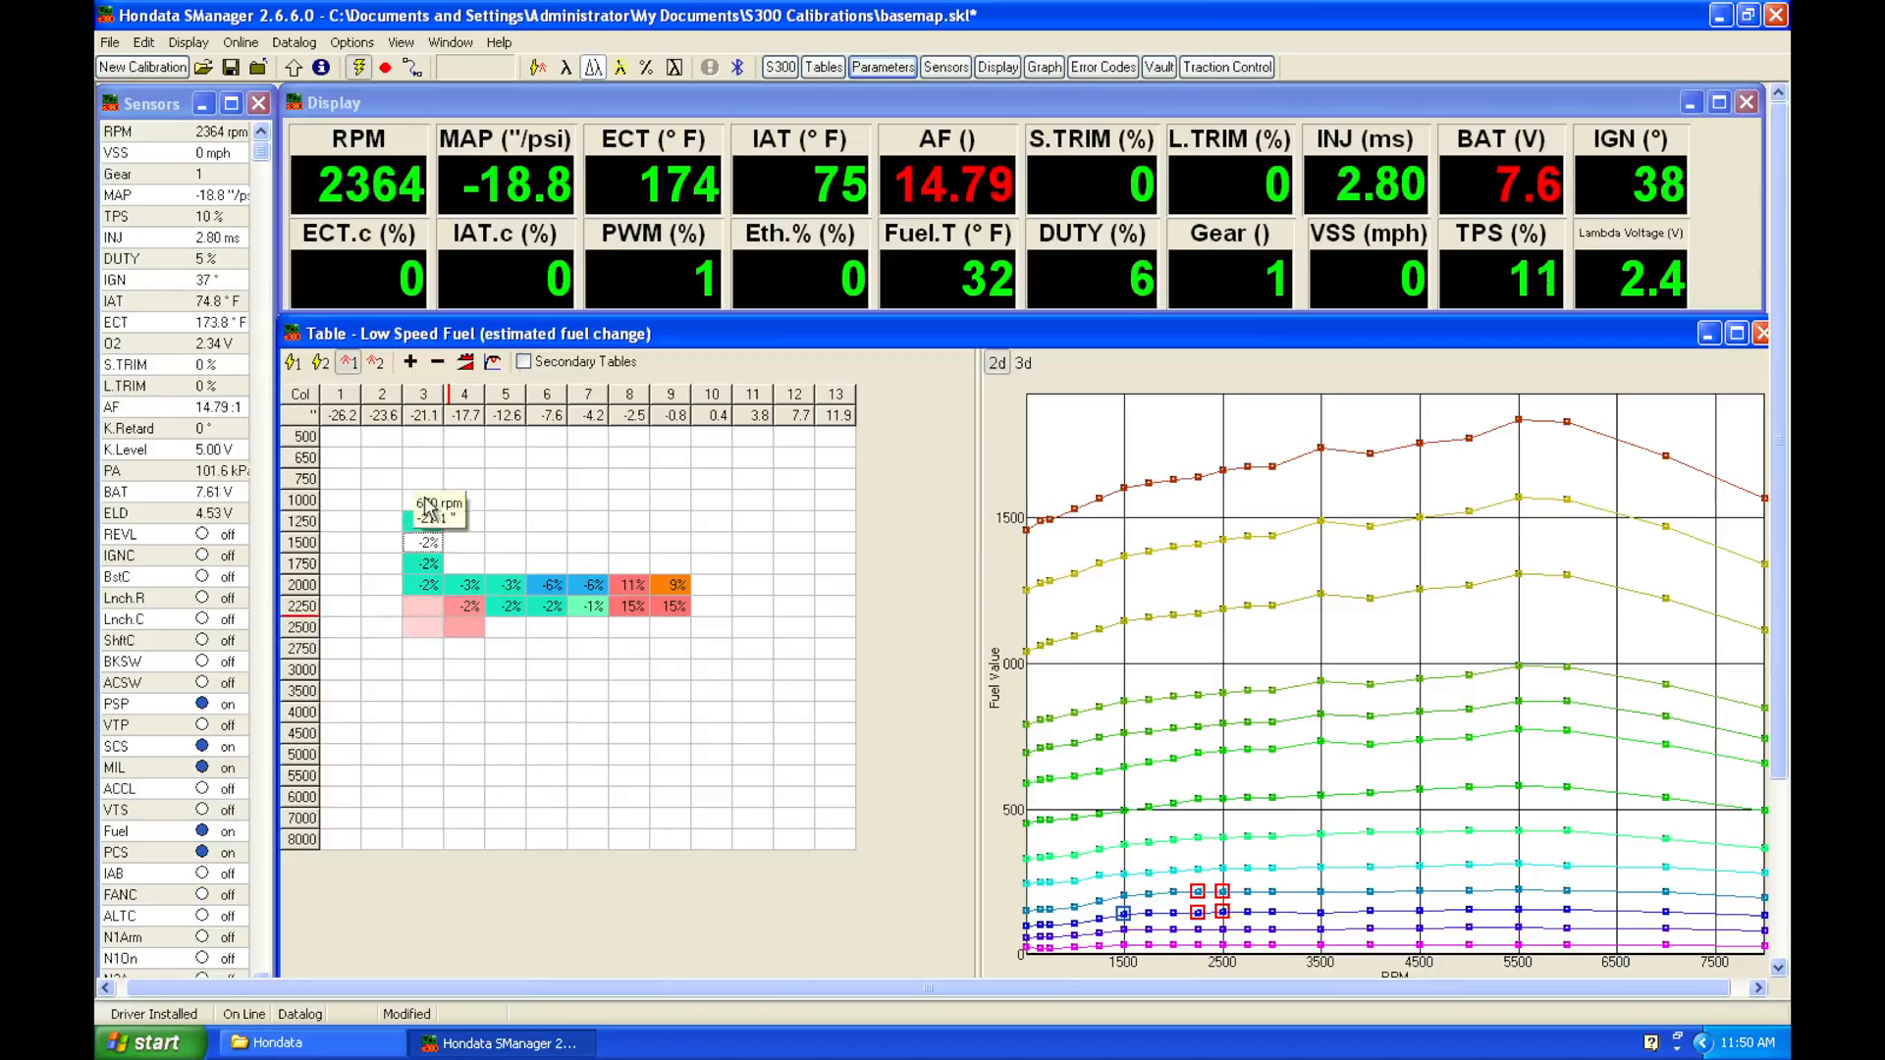
mouse_move(695, 595)
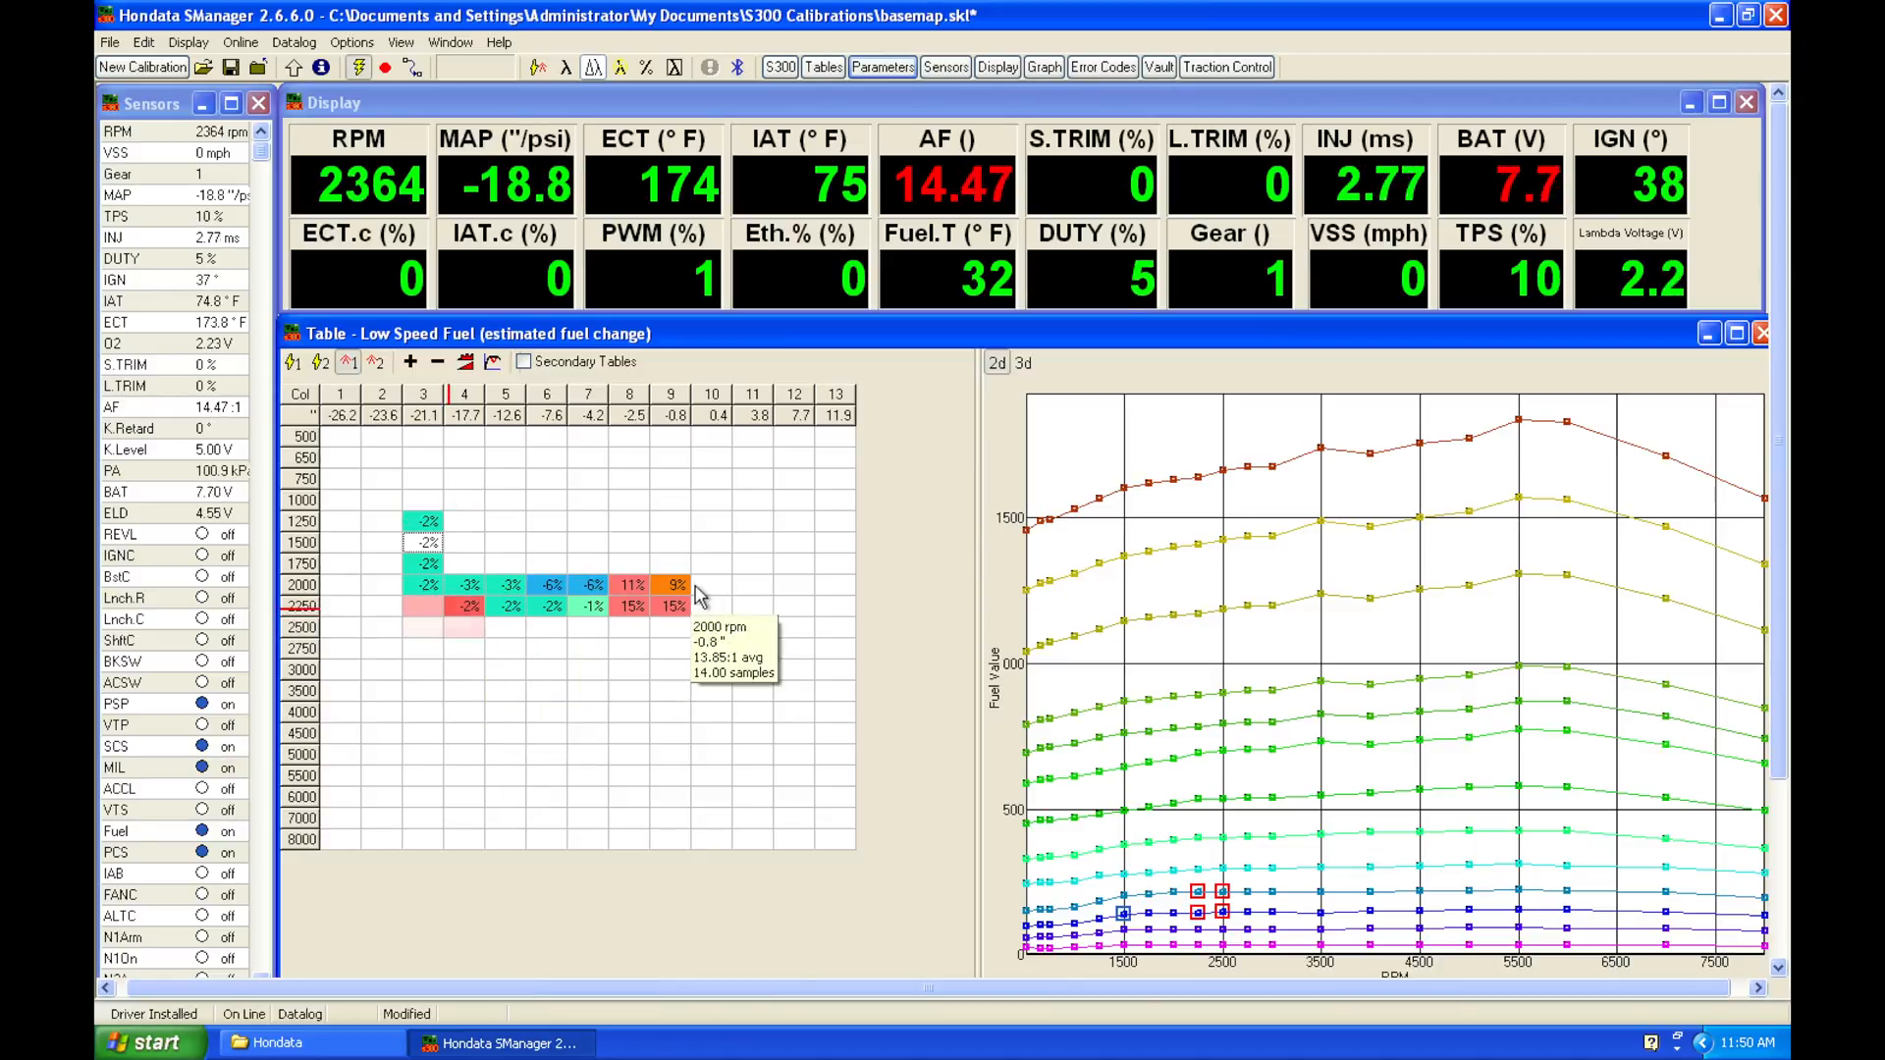
mouse_move(826, 805)
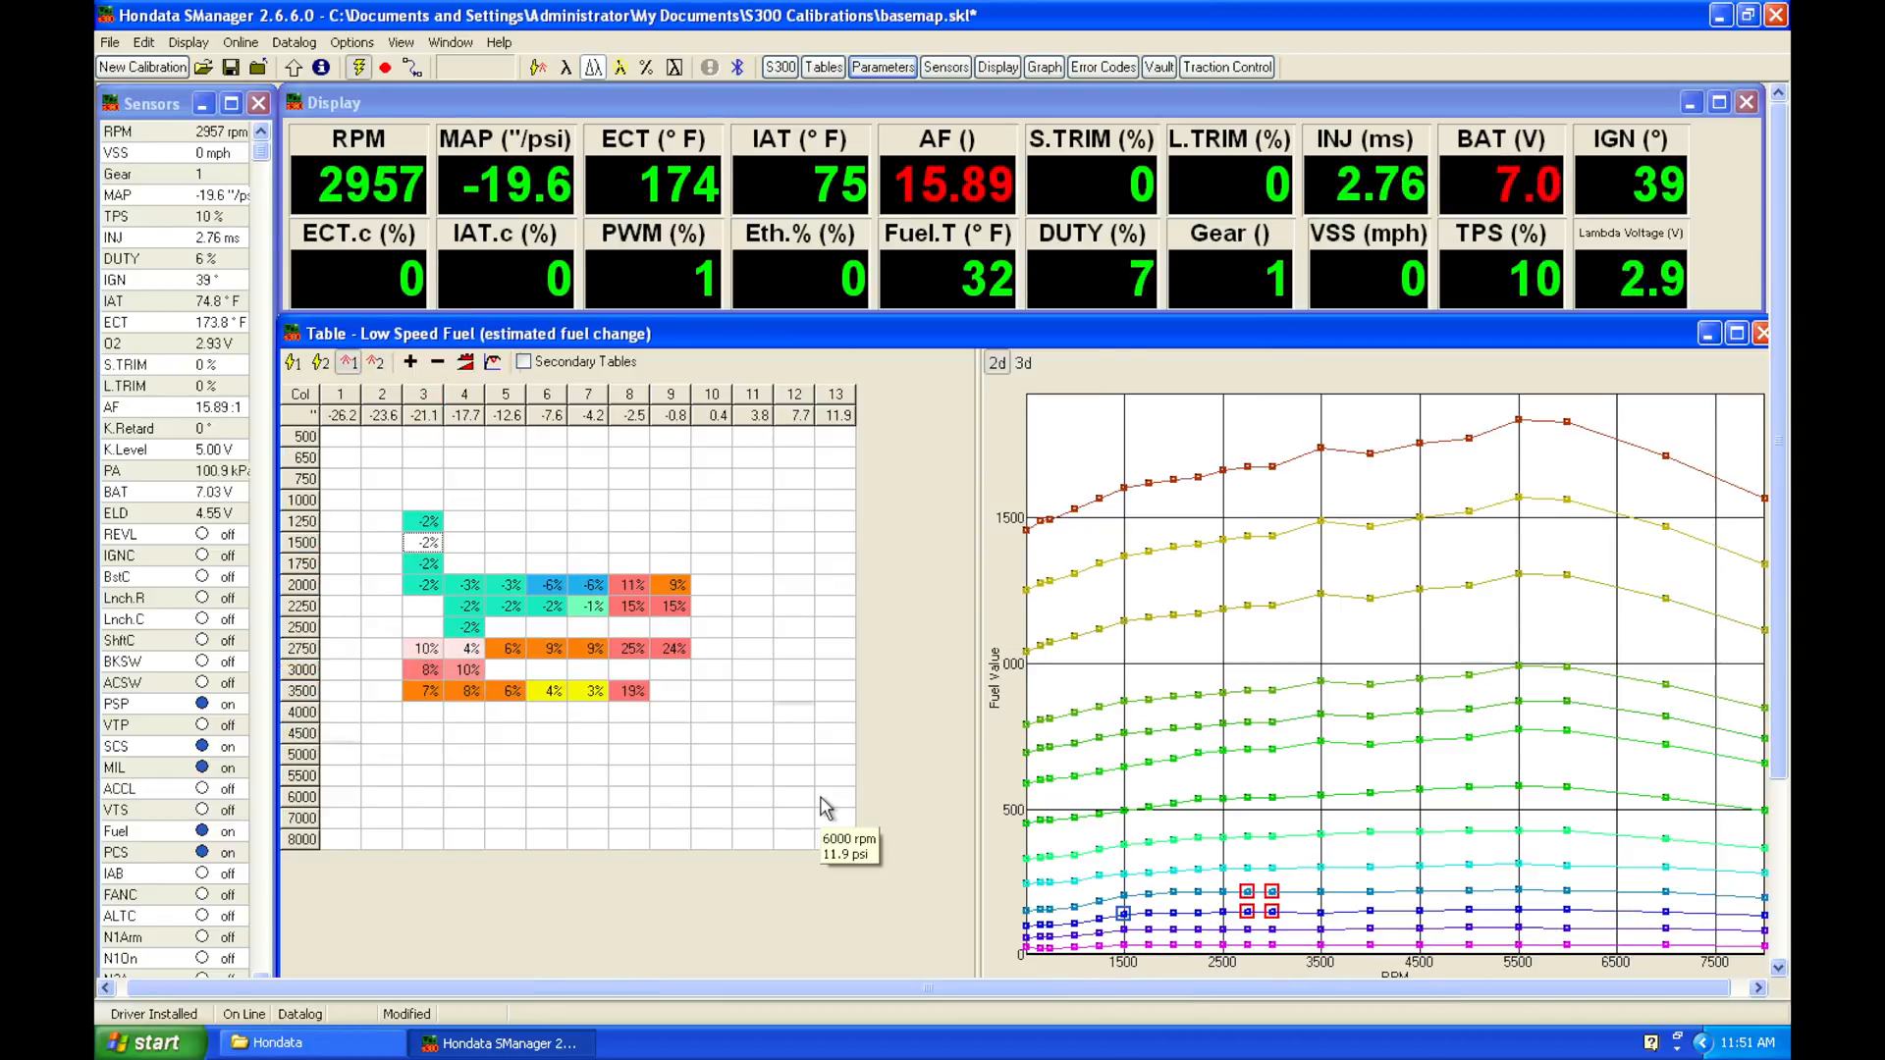
mouse_move(633, 671)
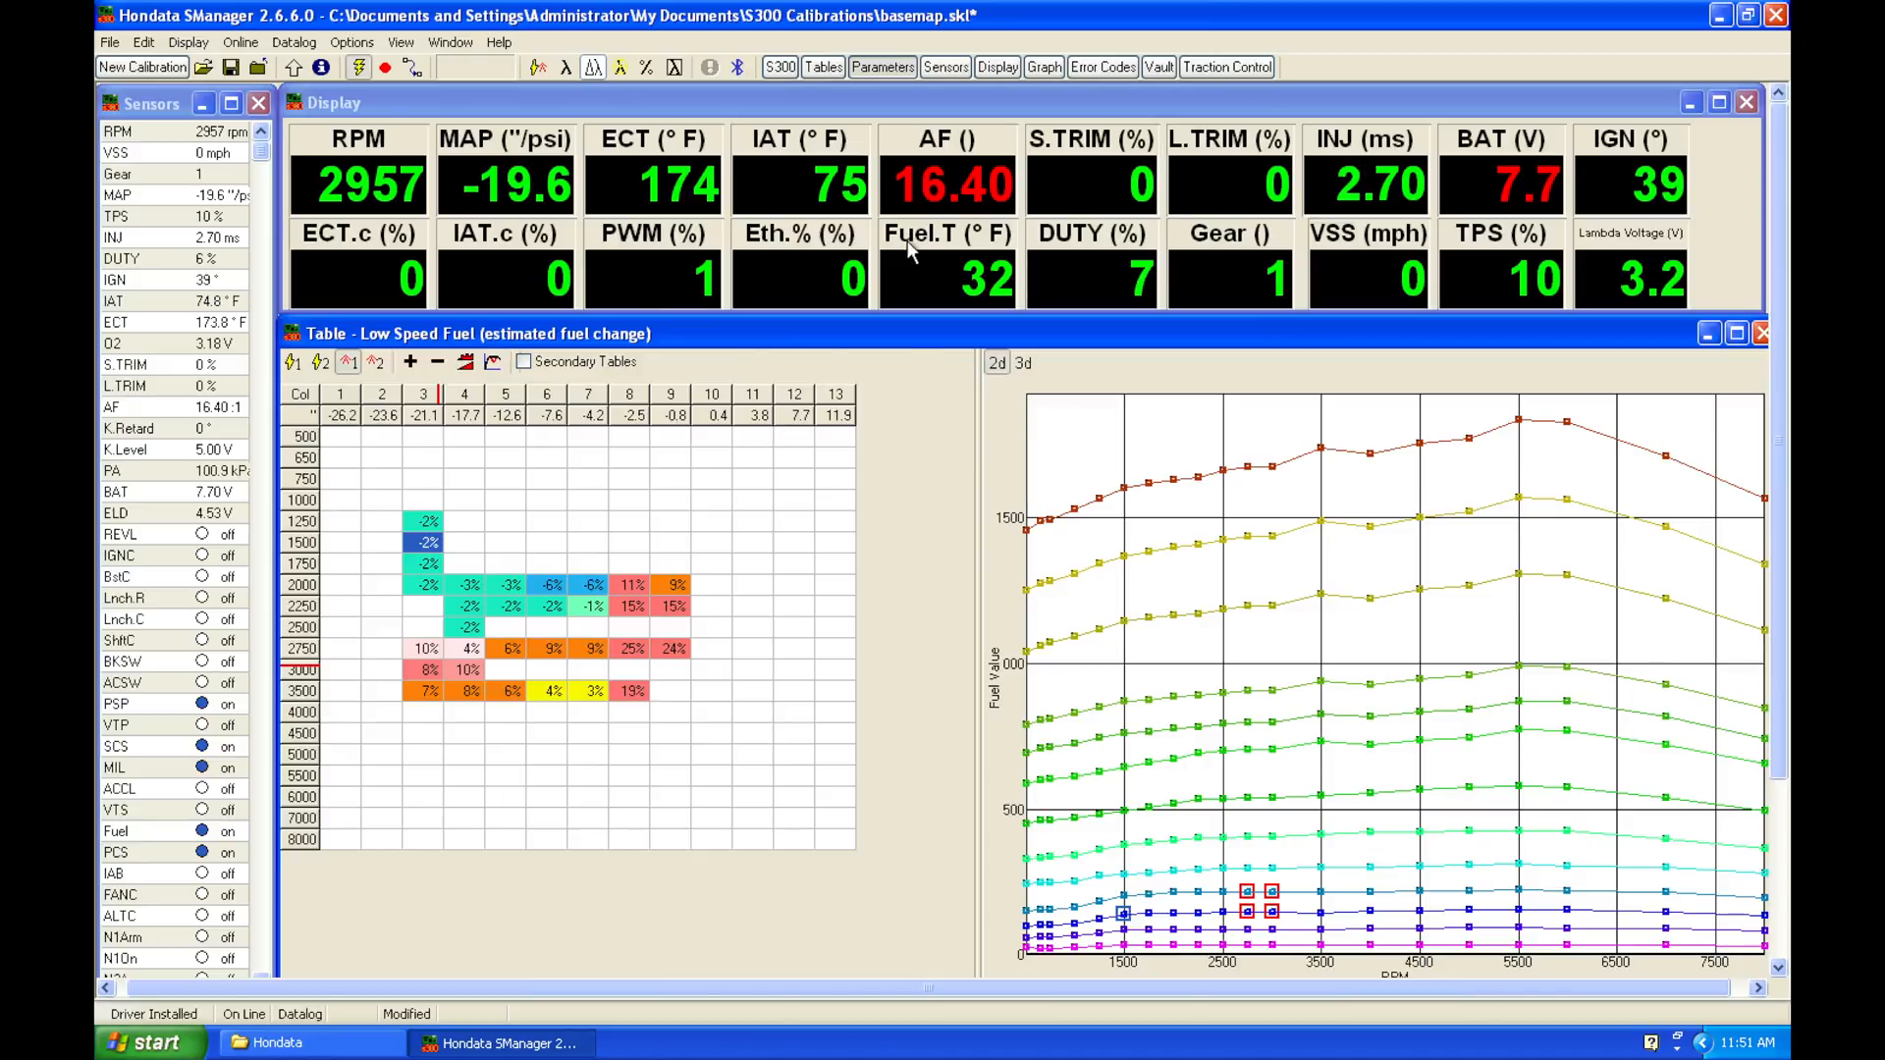
left_click(881, 66)
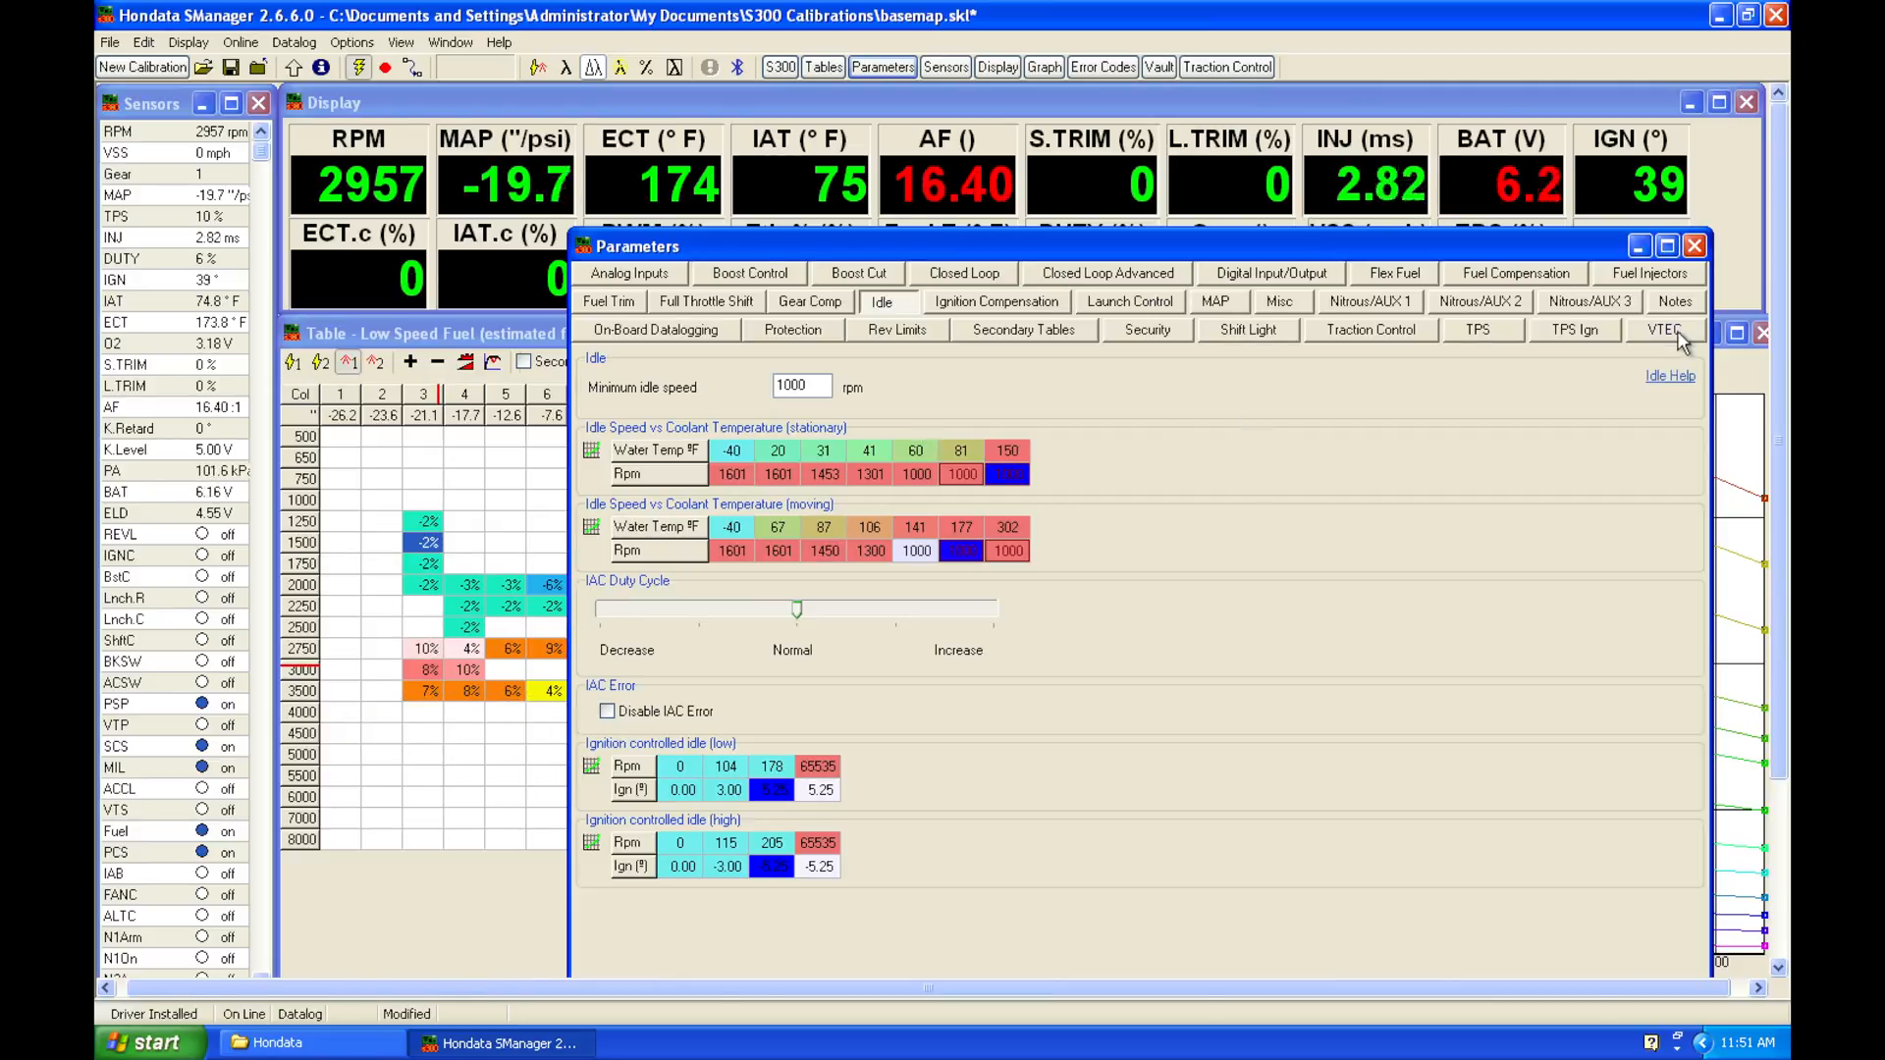
left_click(1664, 330)
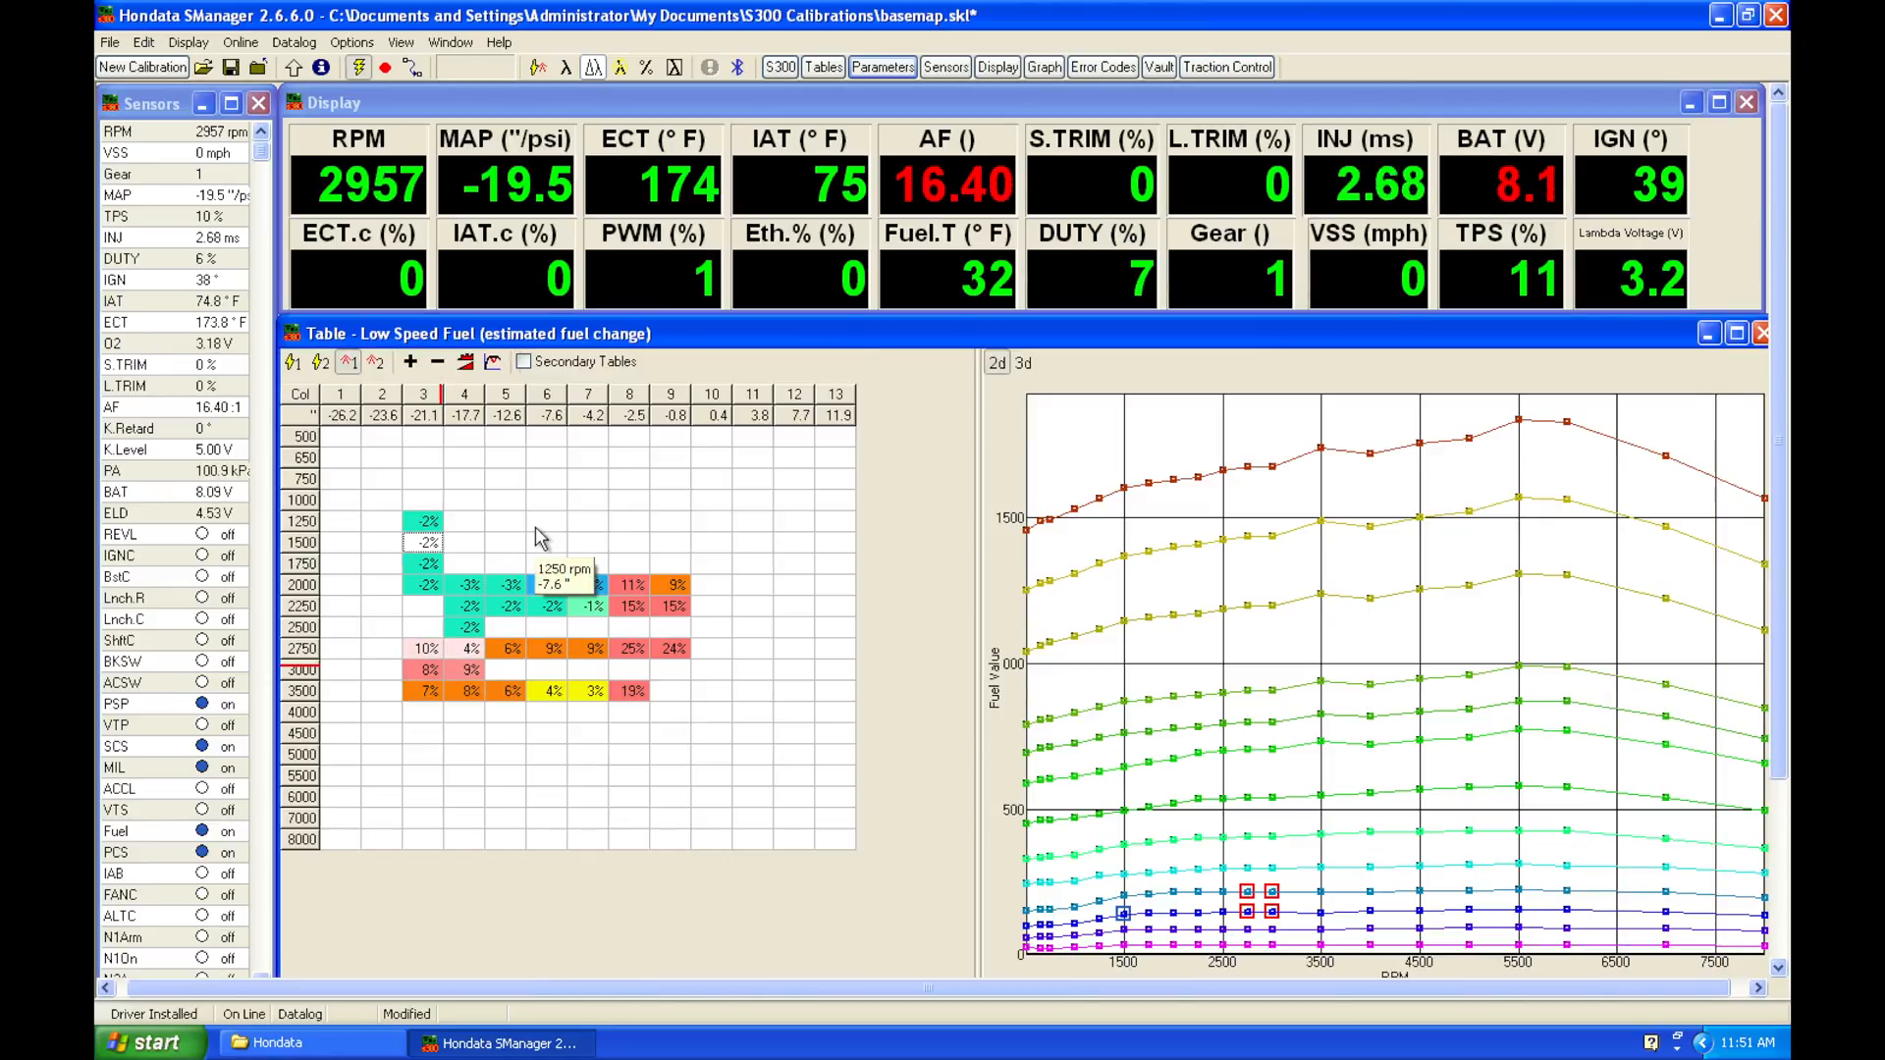
mouse_move(350, 42)
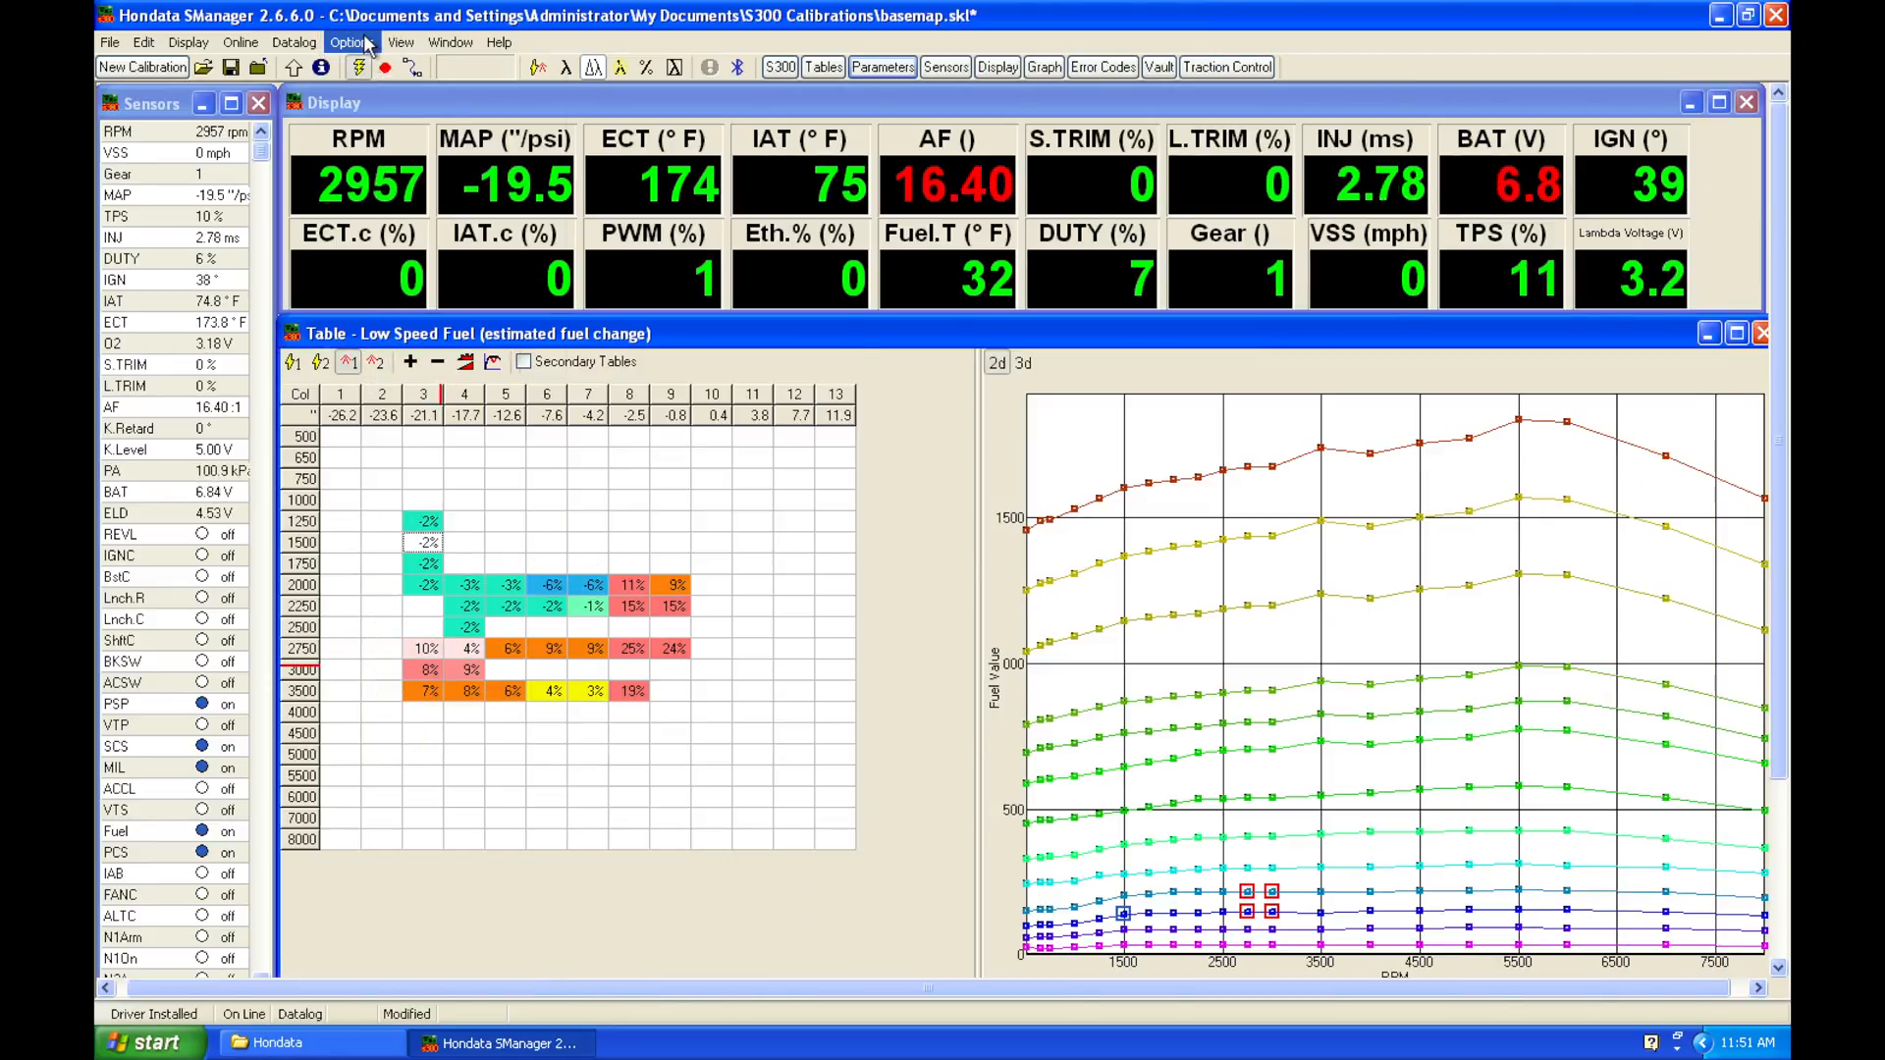
left_click(351, 42)
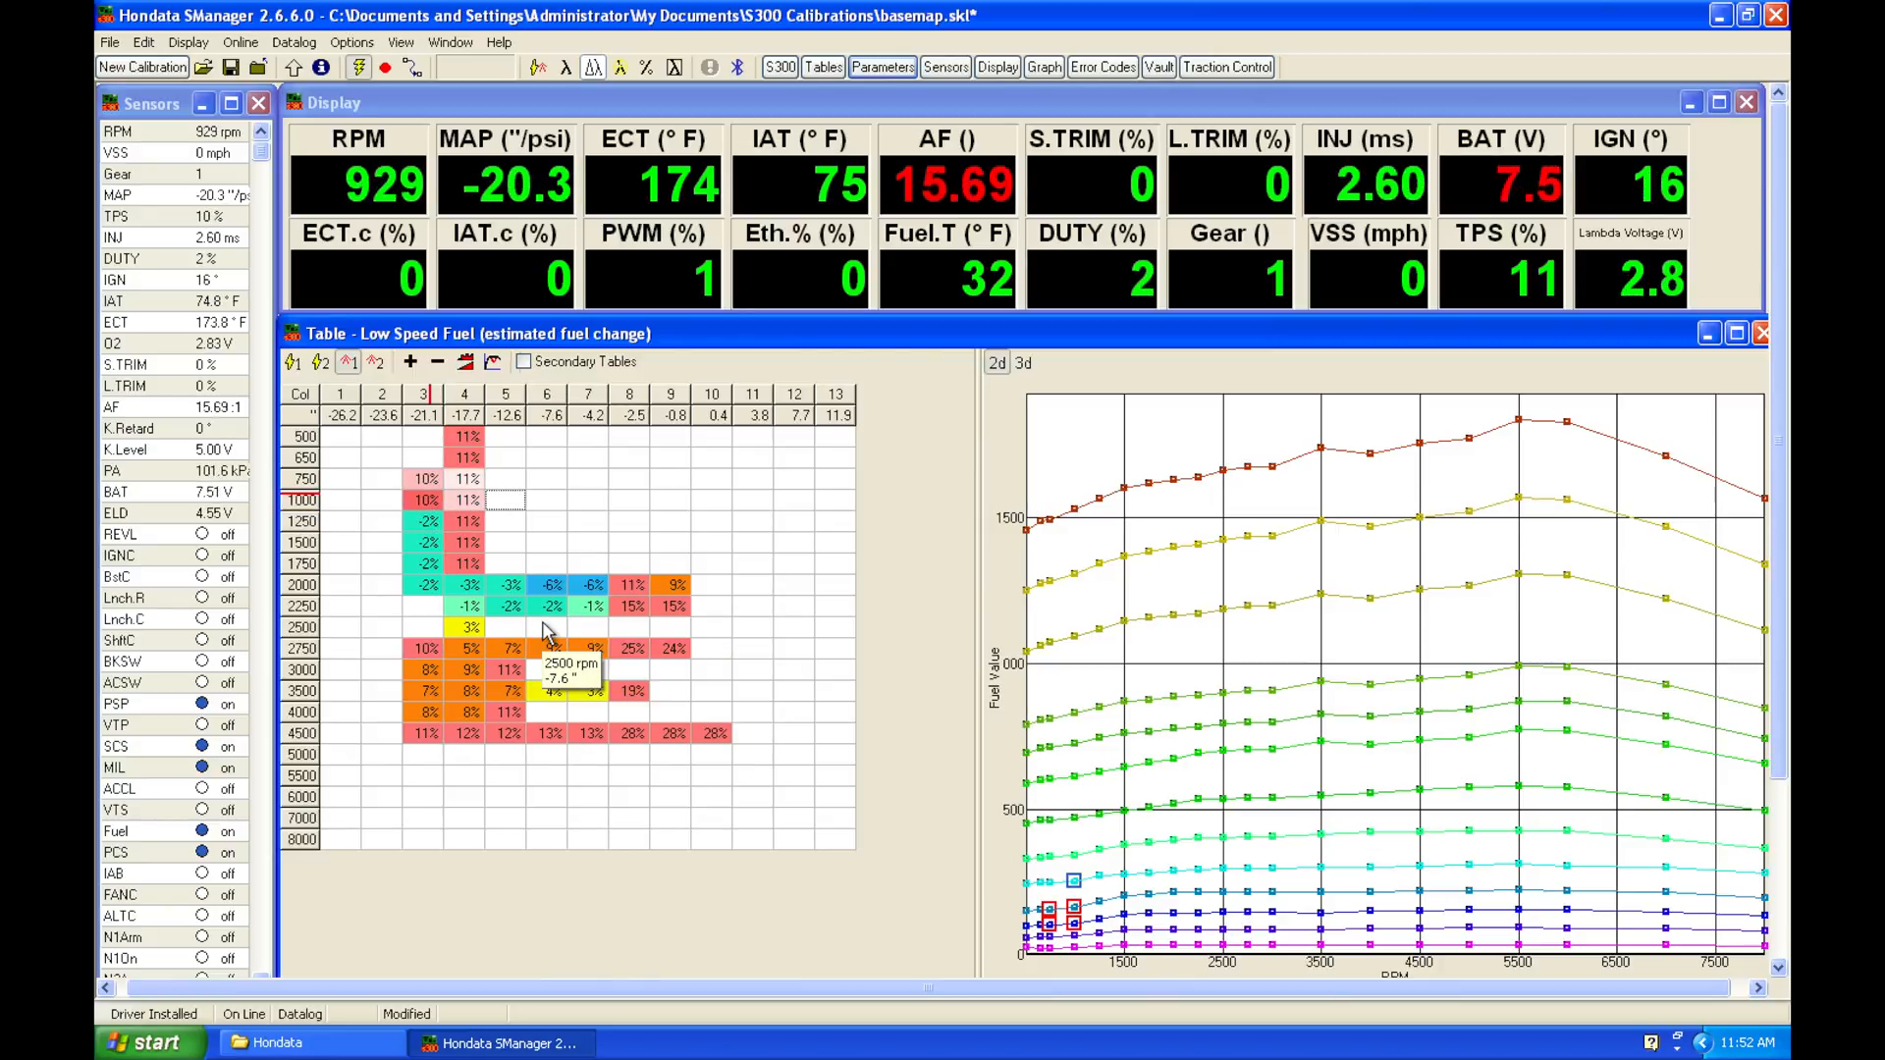
mouse_move(637, 532)
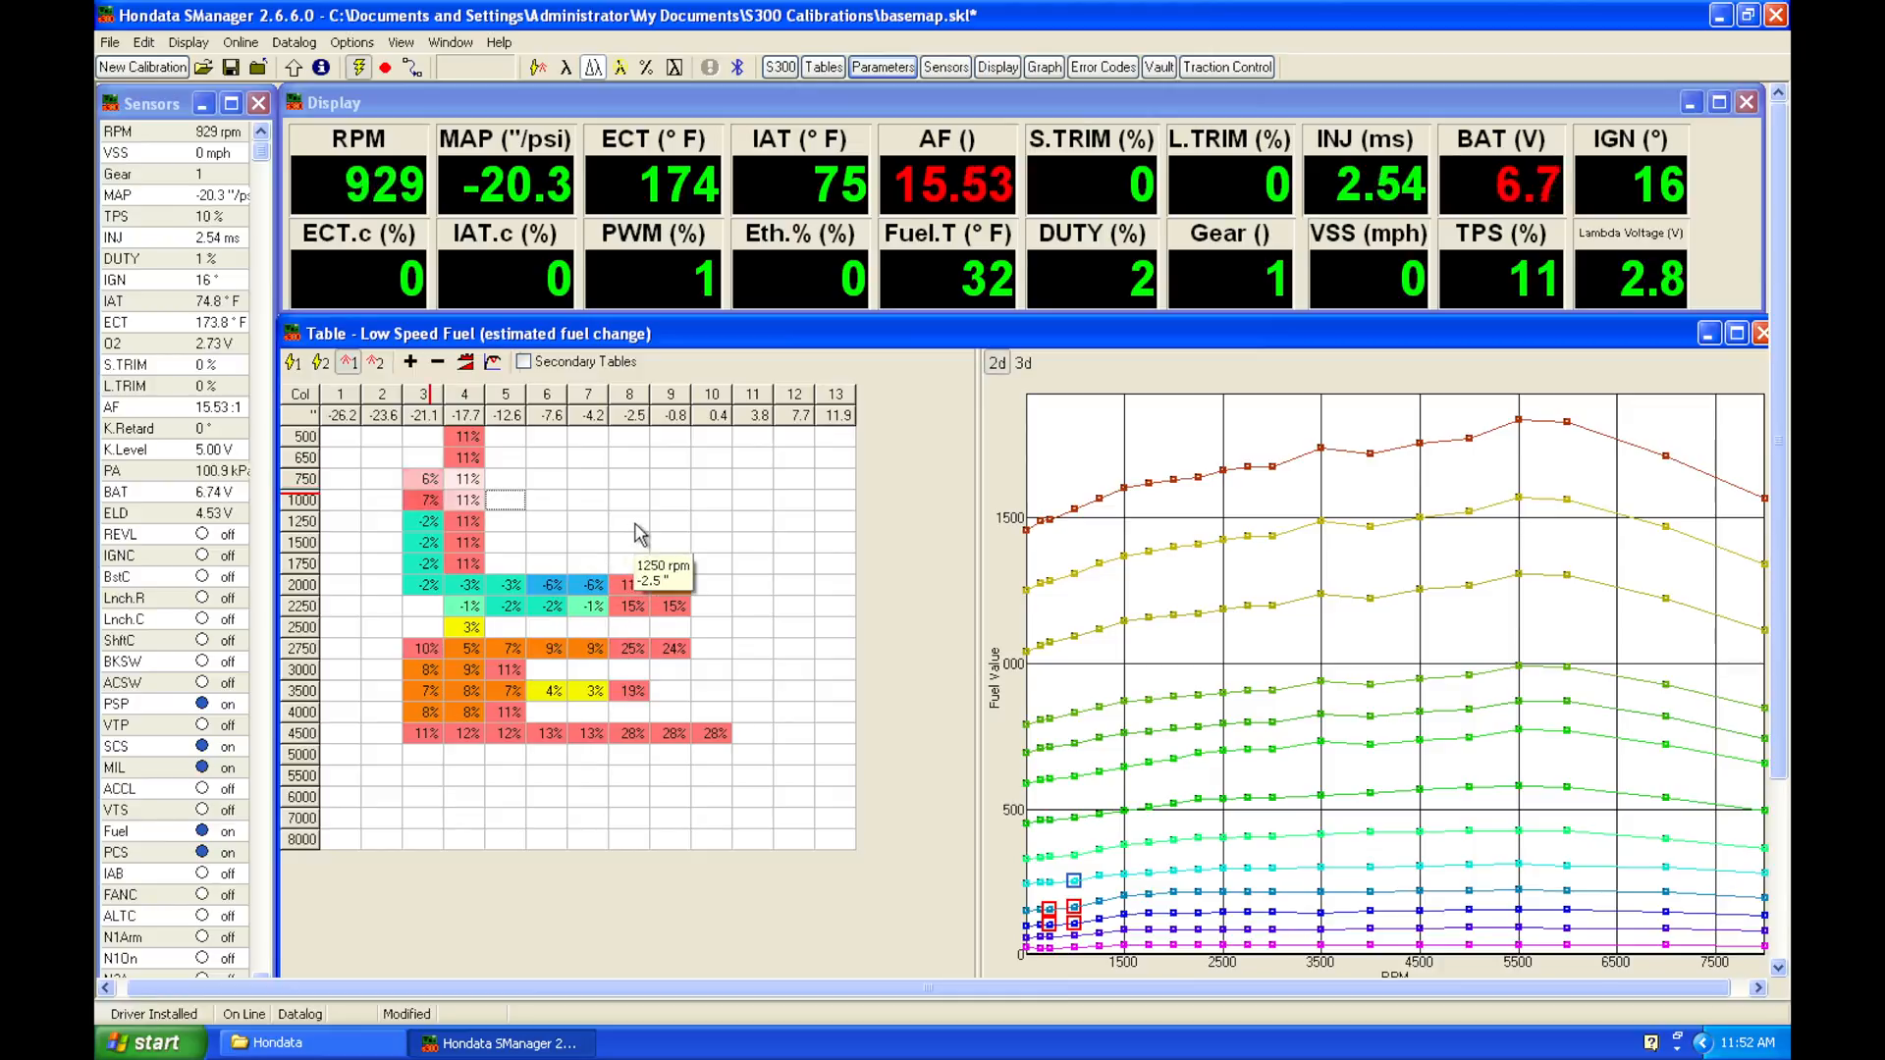
mouse_move(616, 665)
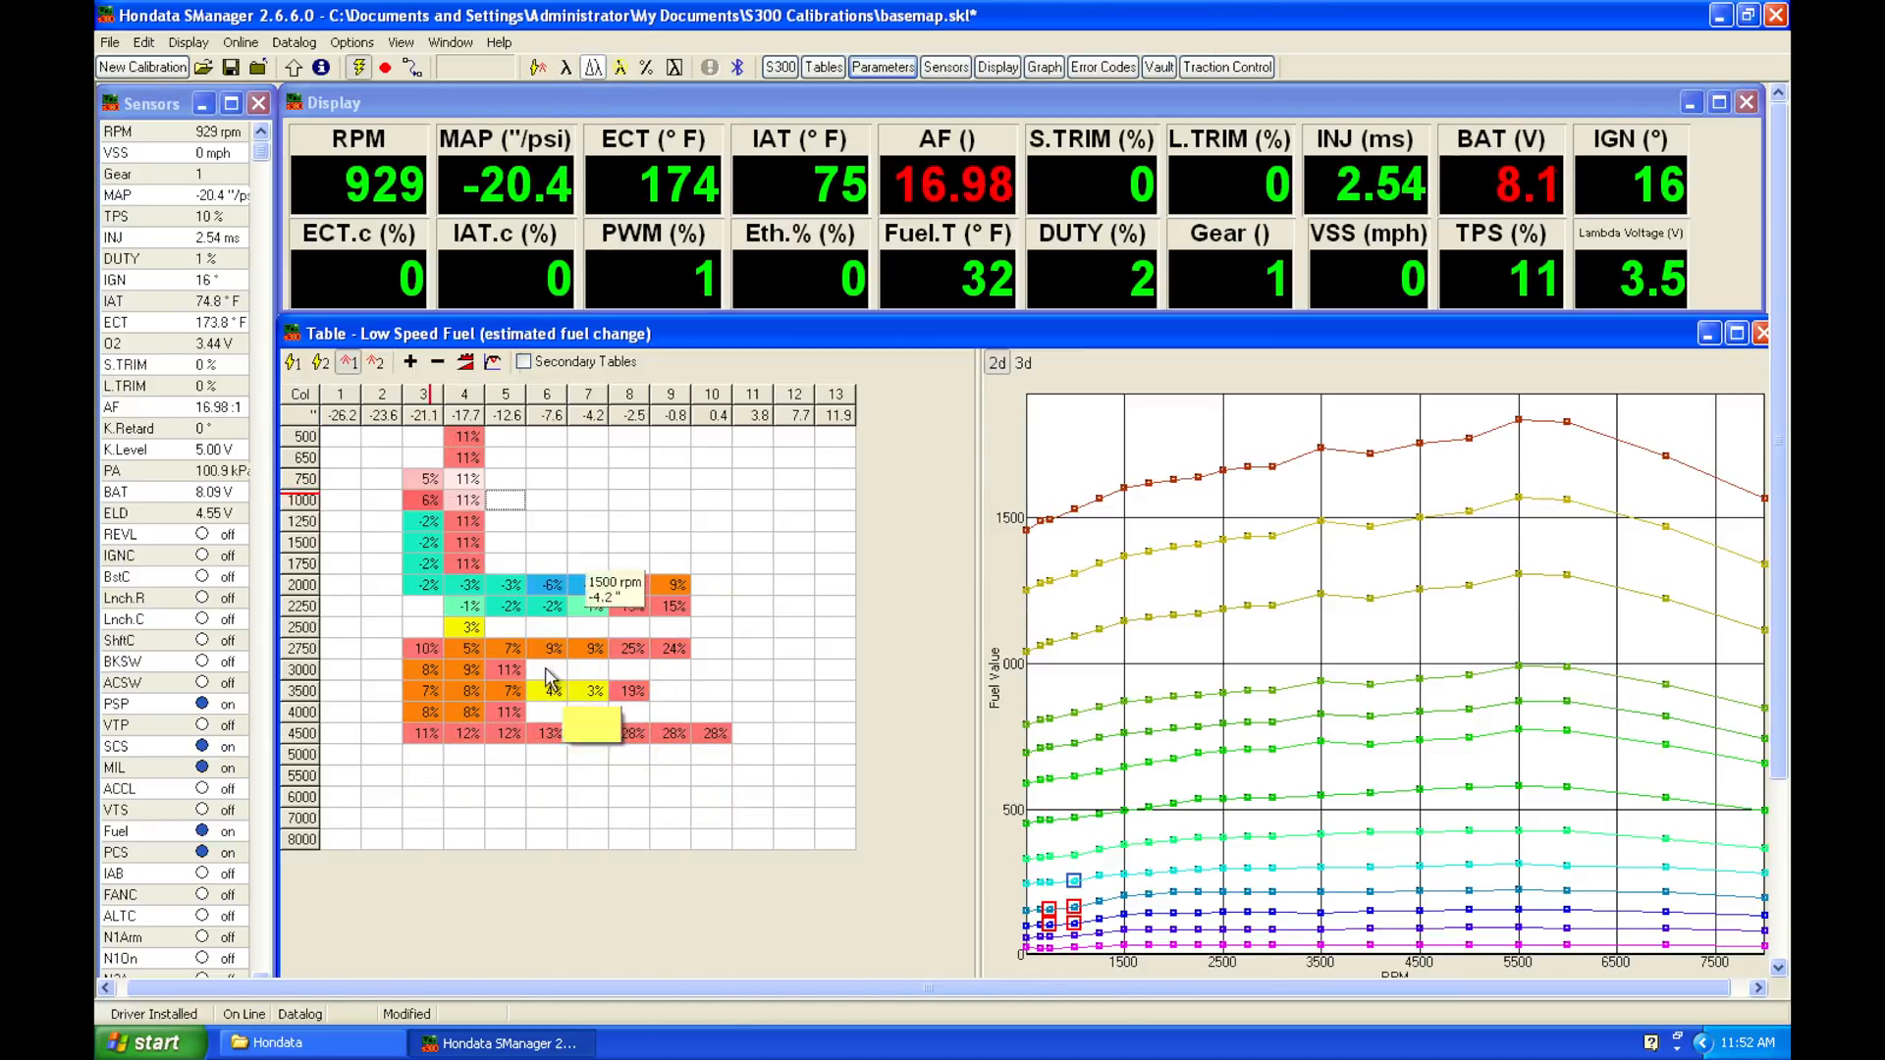
mouse_move(551, 695)
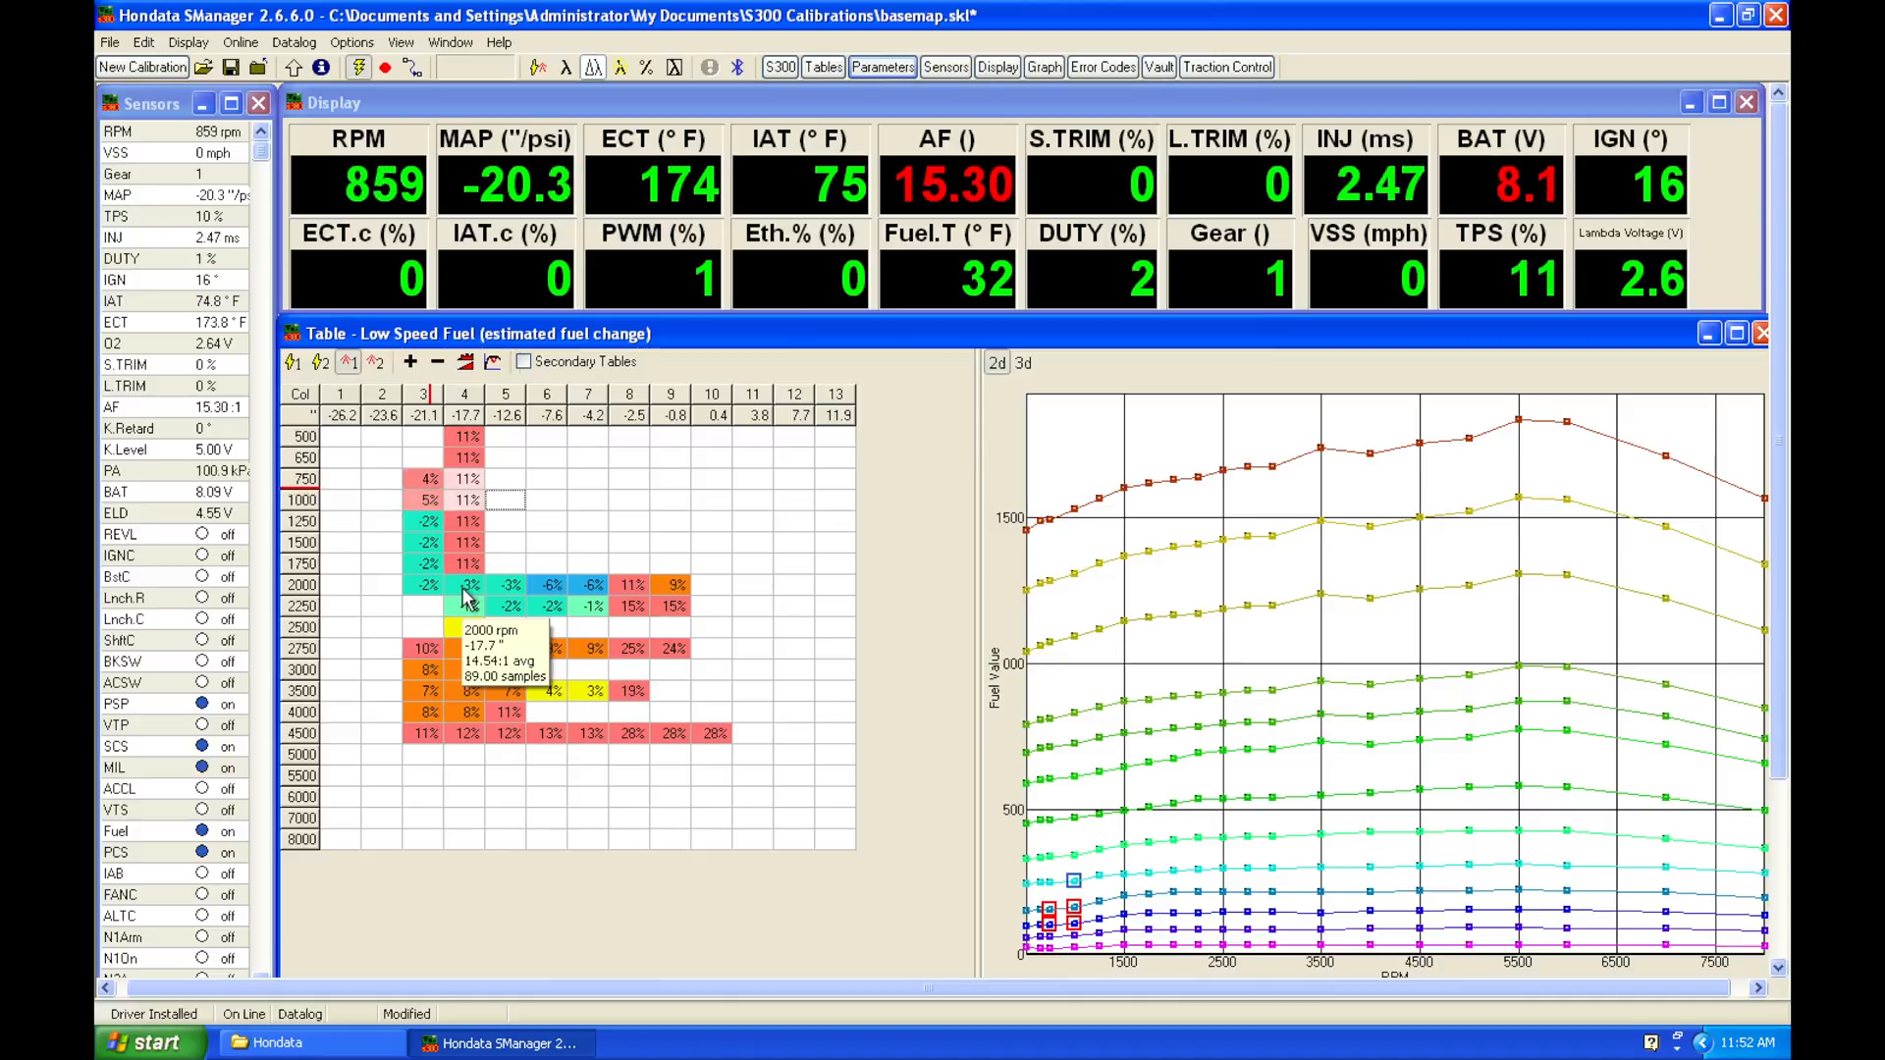
mouse_move(481, 733)
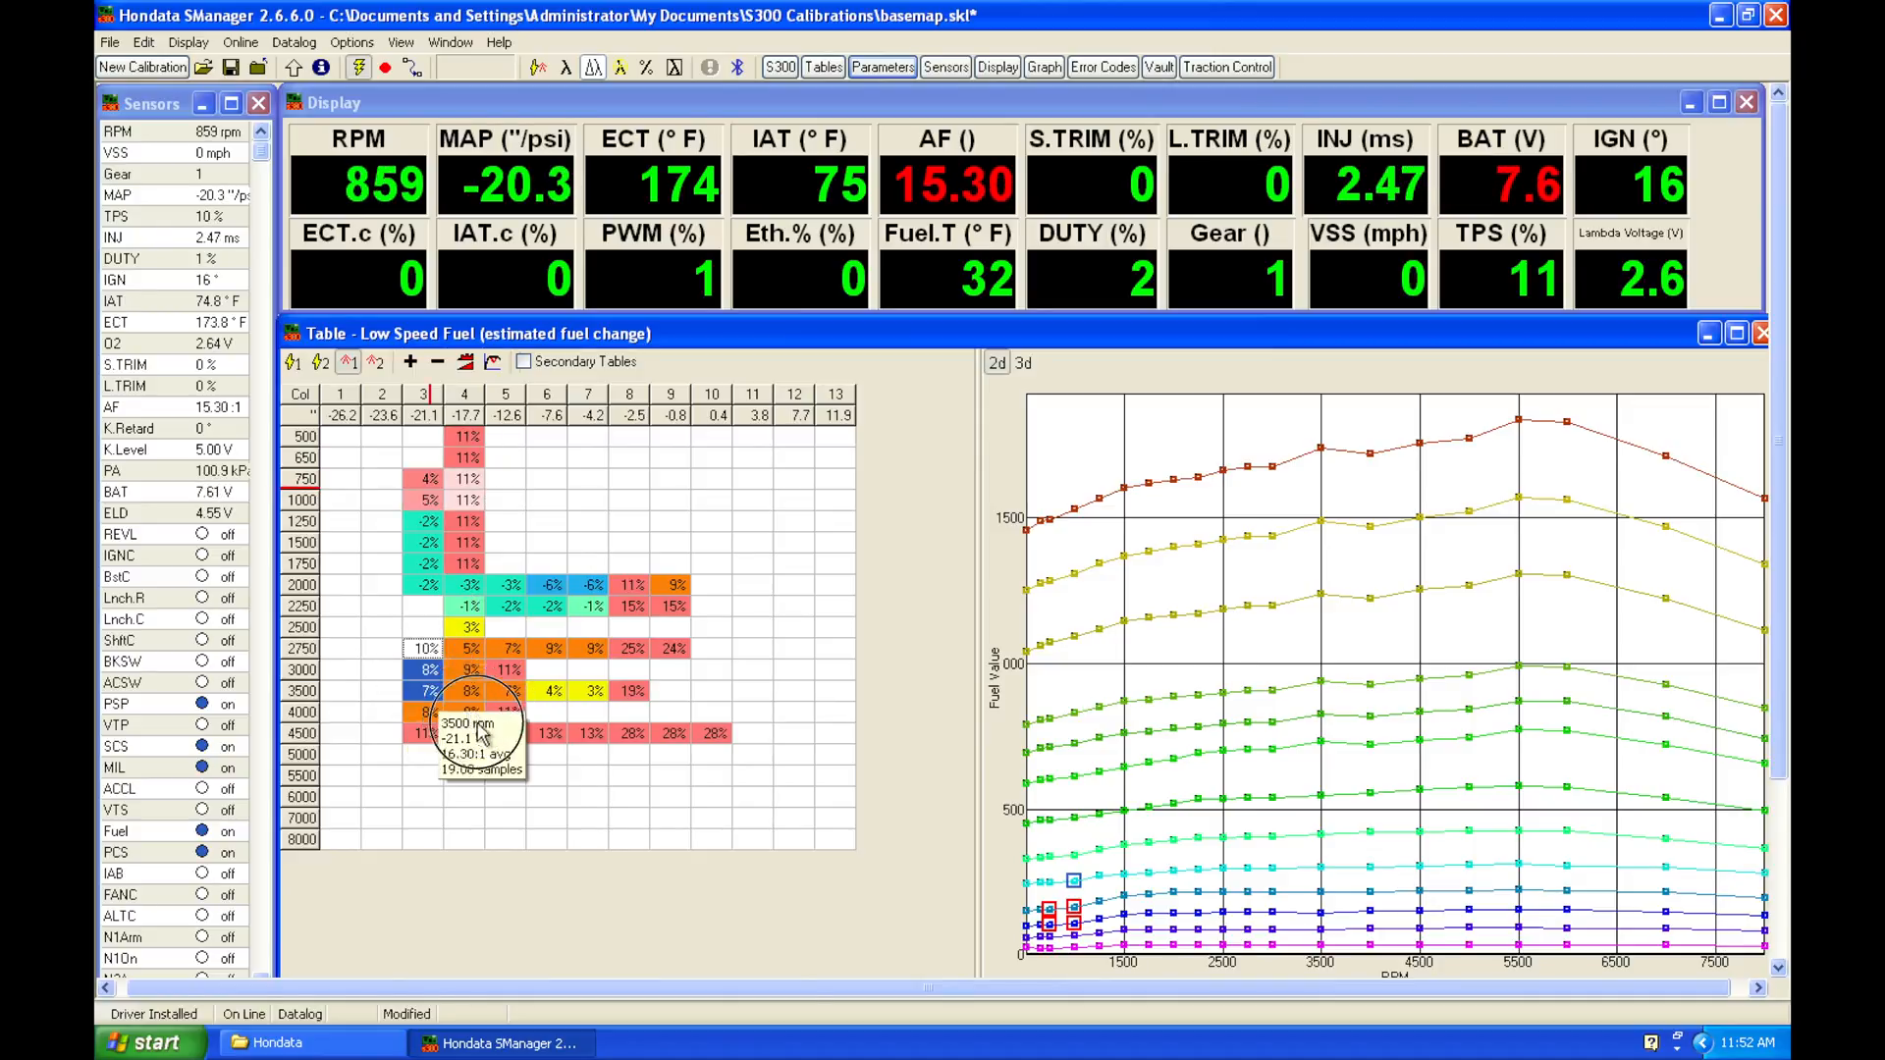
mouse_move(589, 716)
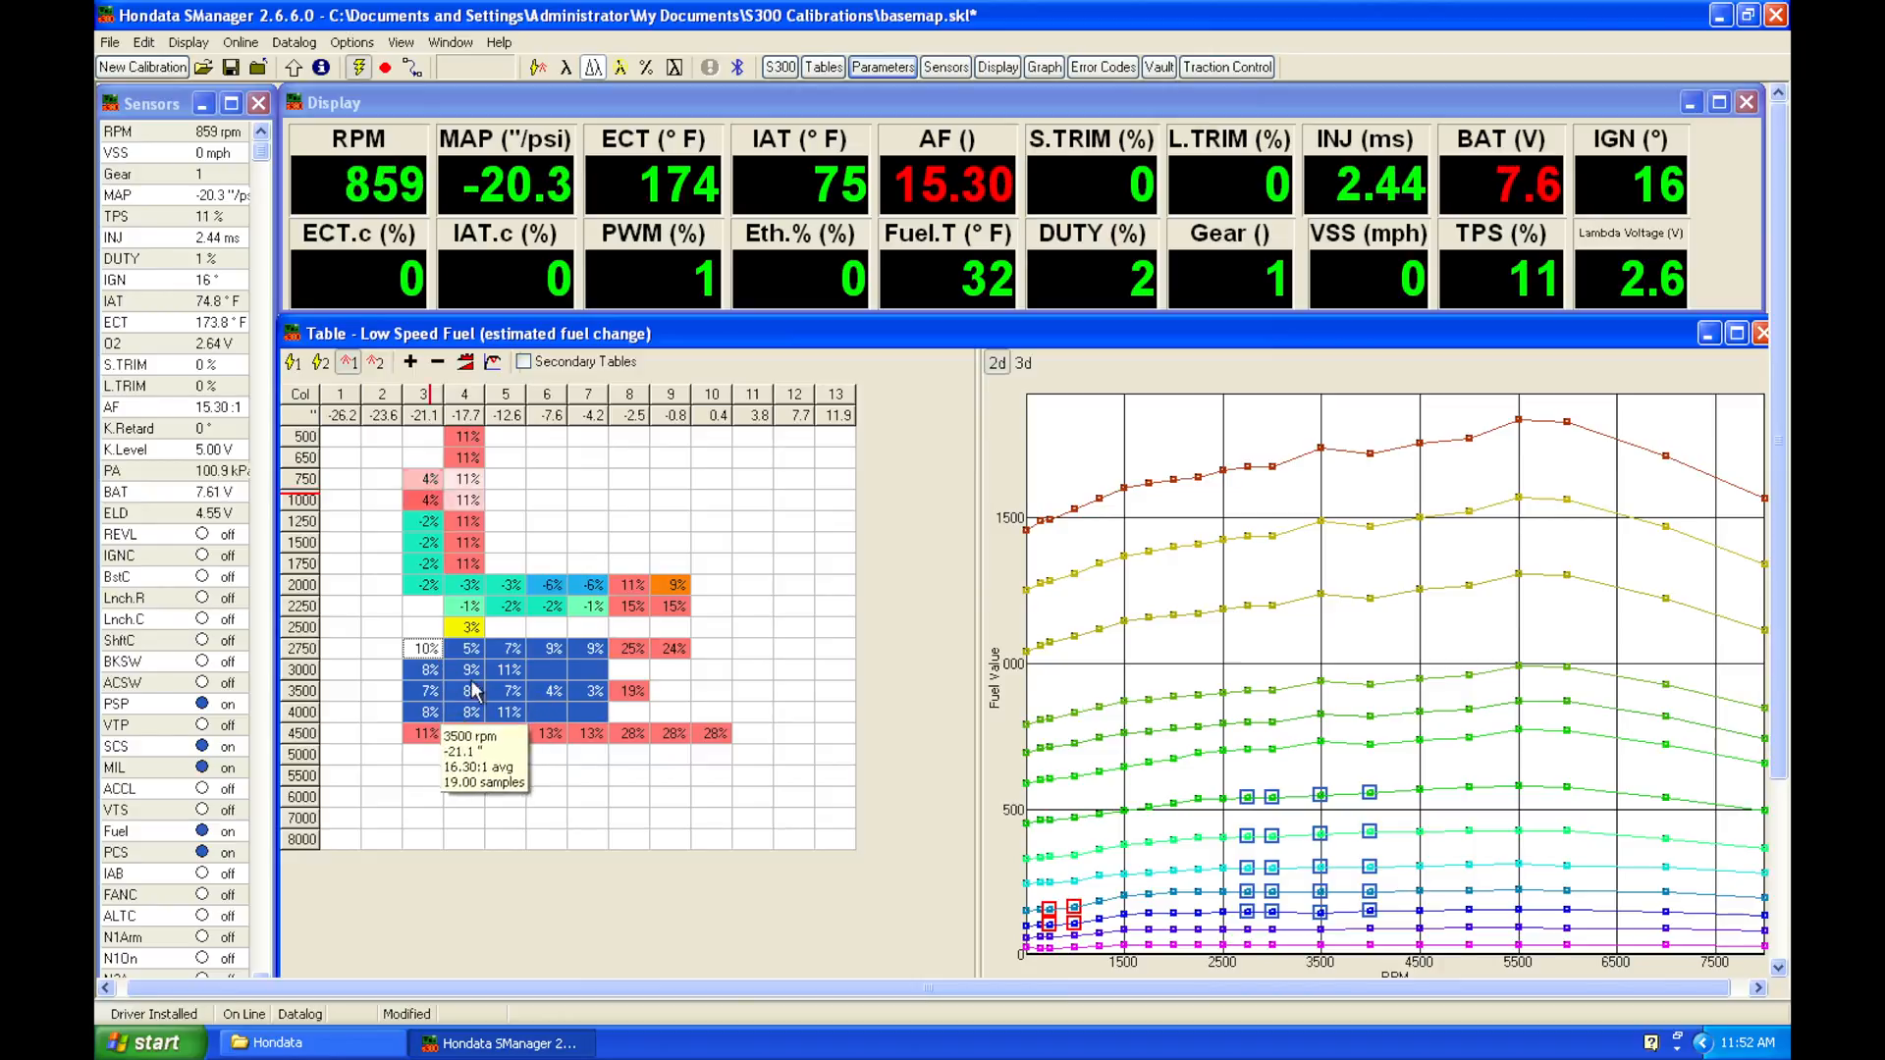
mouse_move(601, 691)
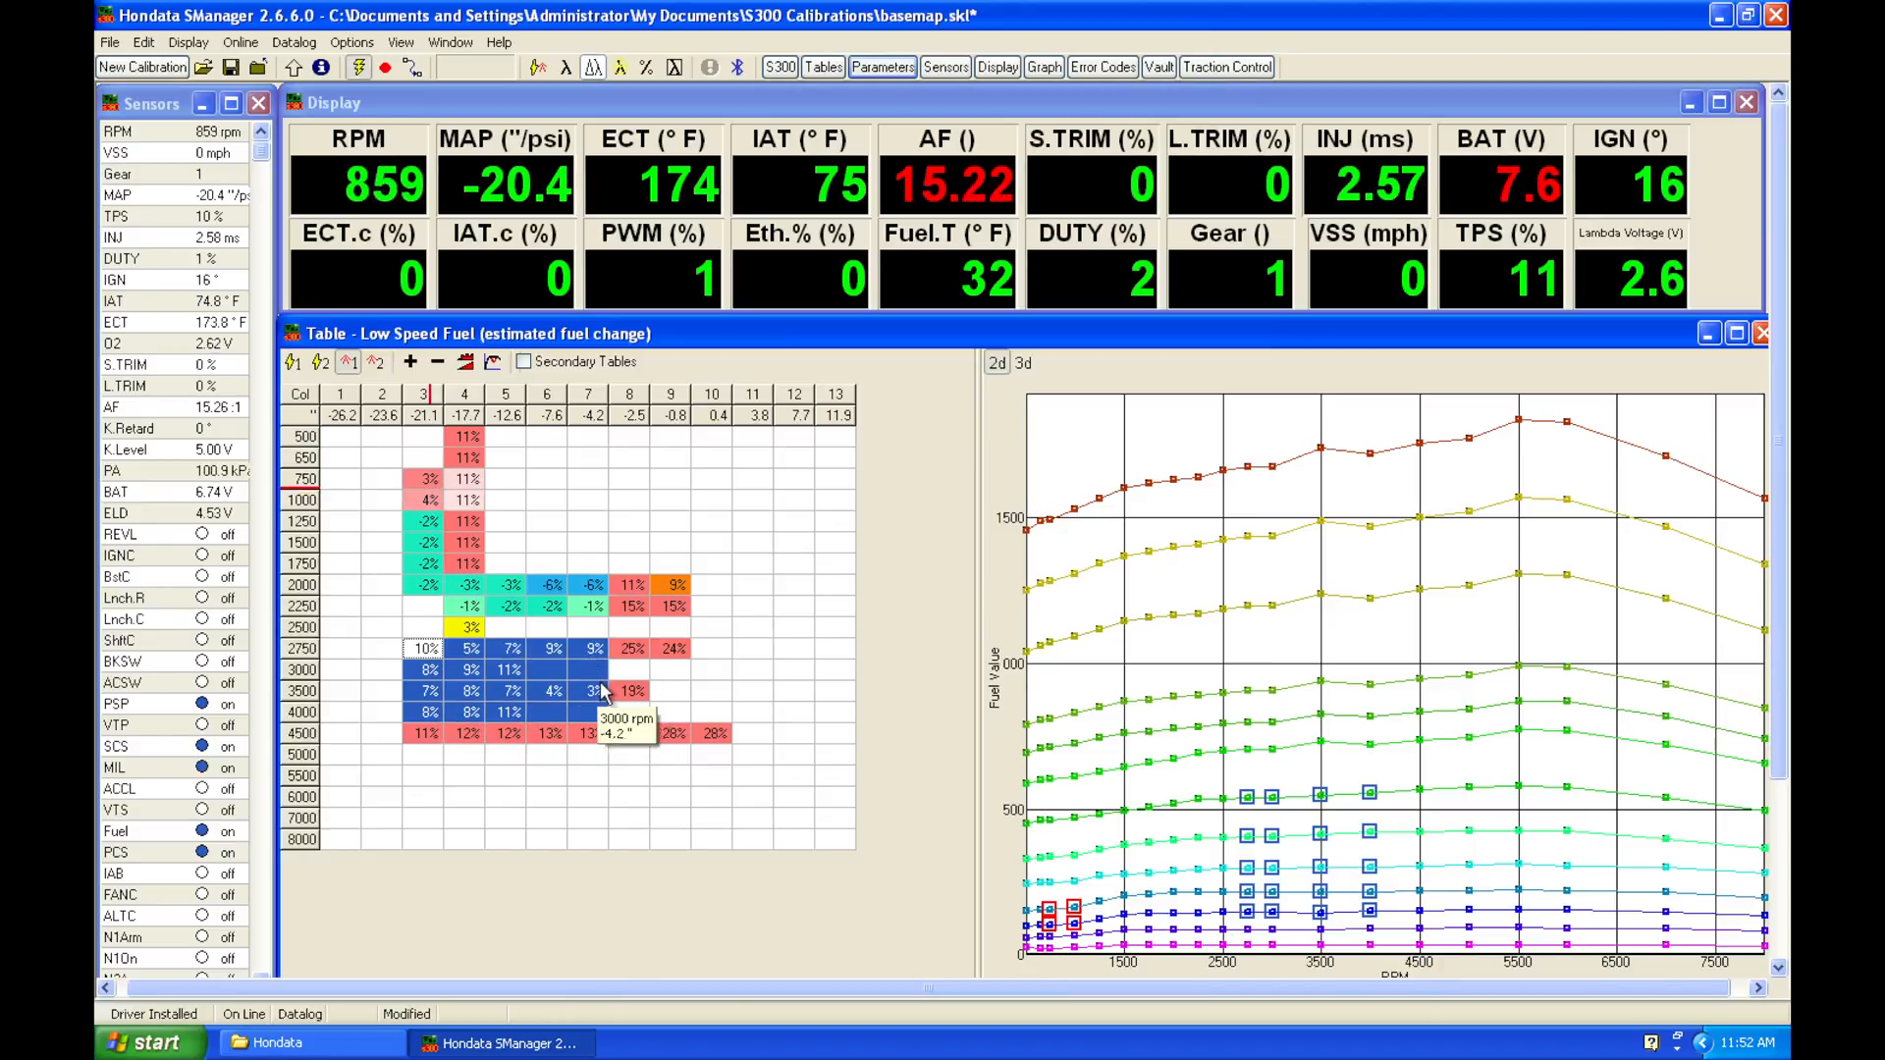
mouse_move(379, 654)
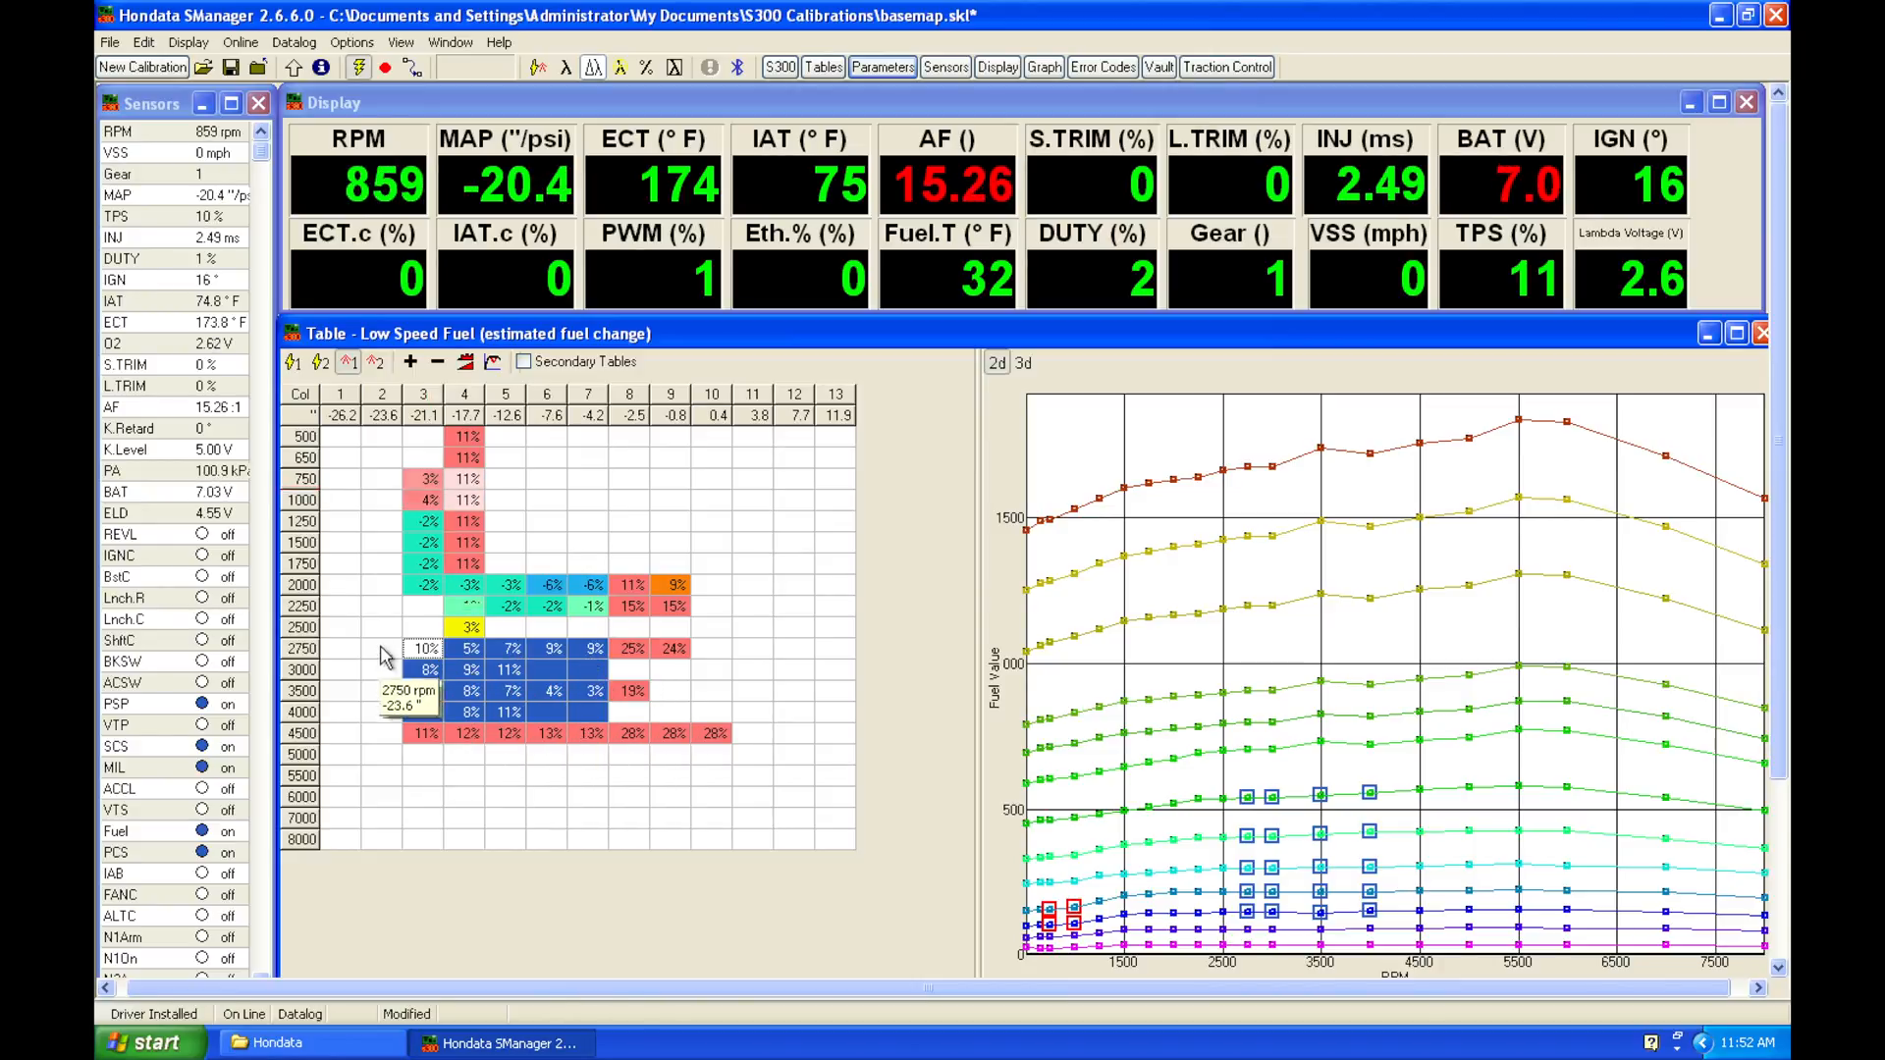
mouse_move(575, 707)
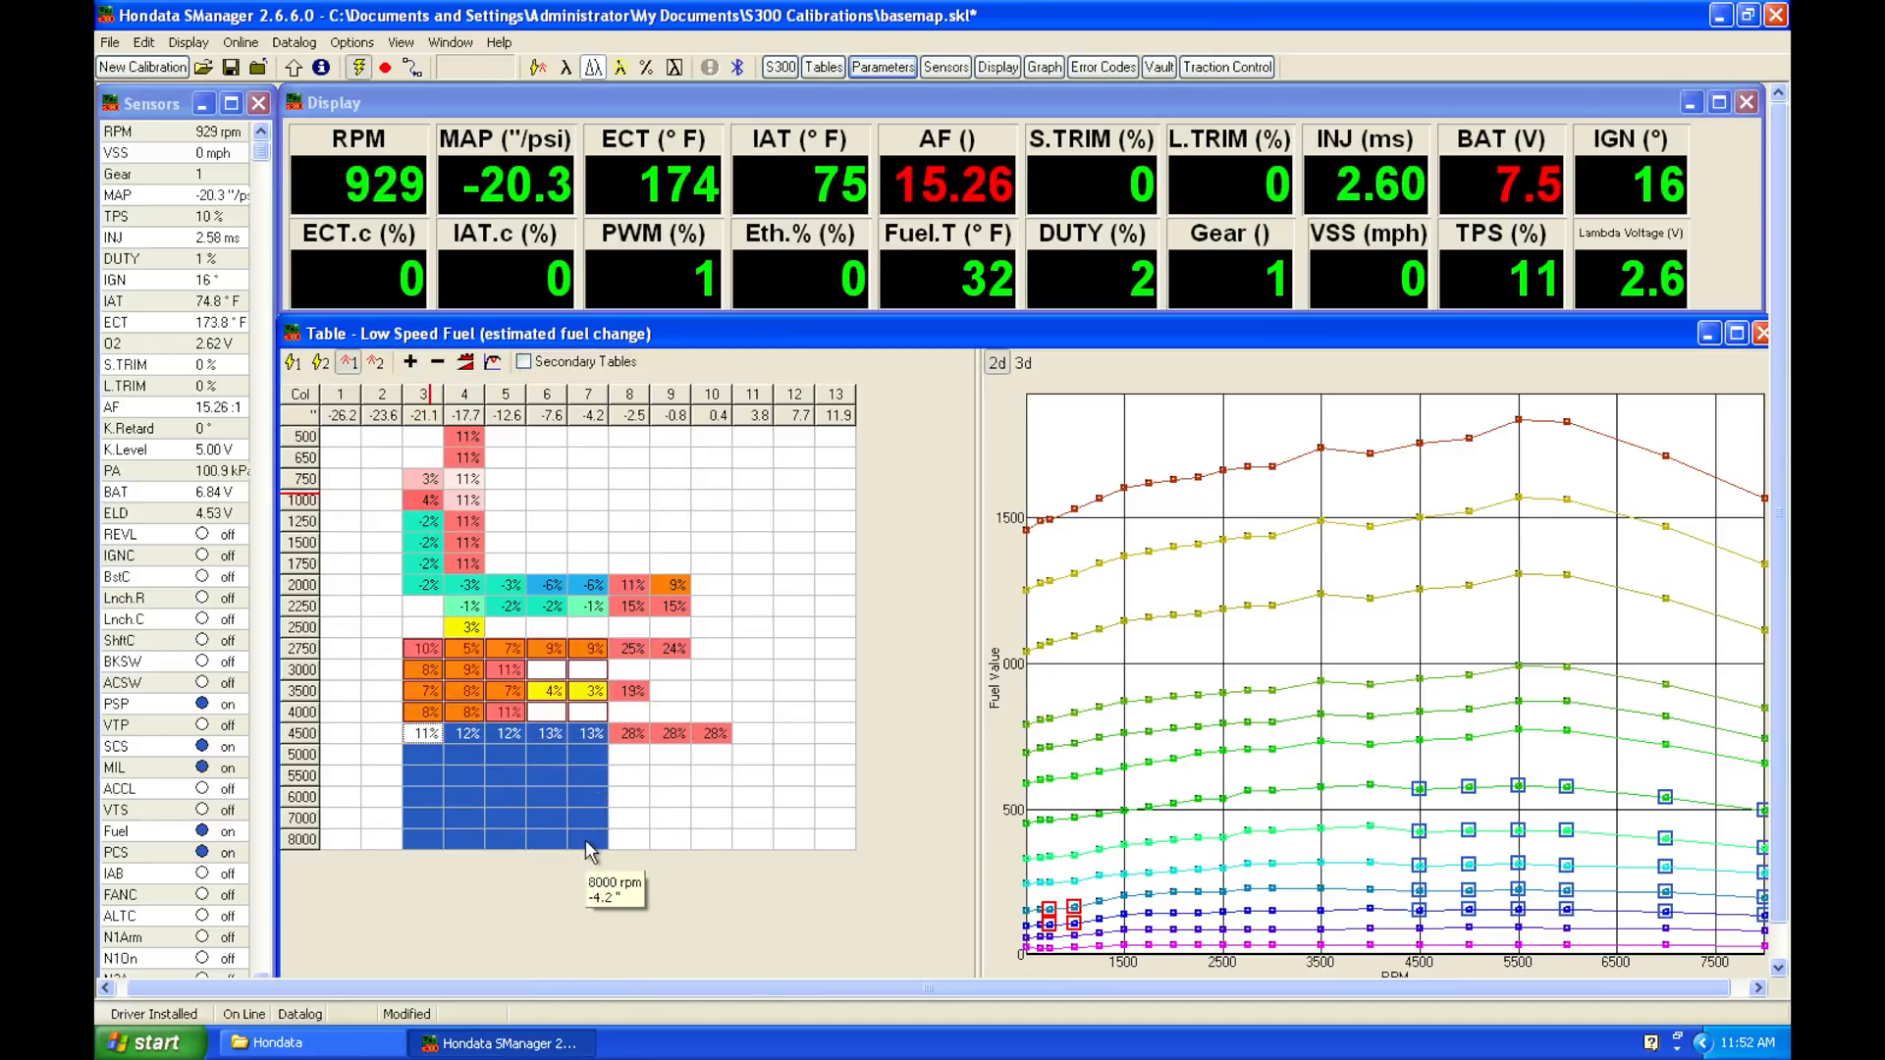
mouse_move(568, 745)
type("10")
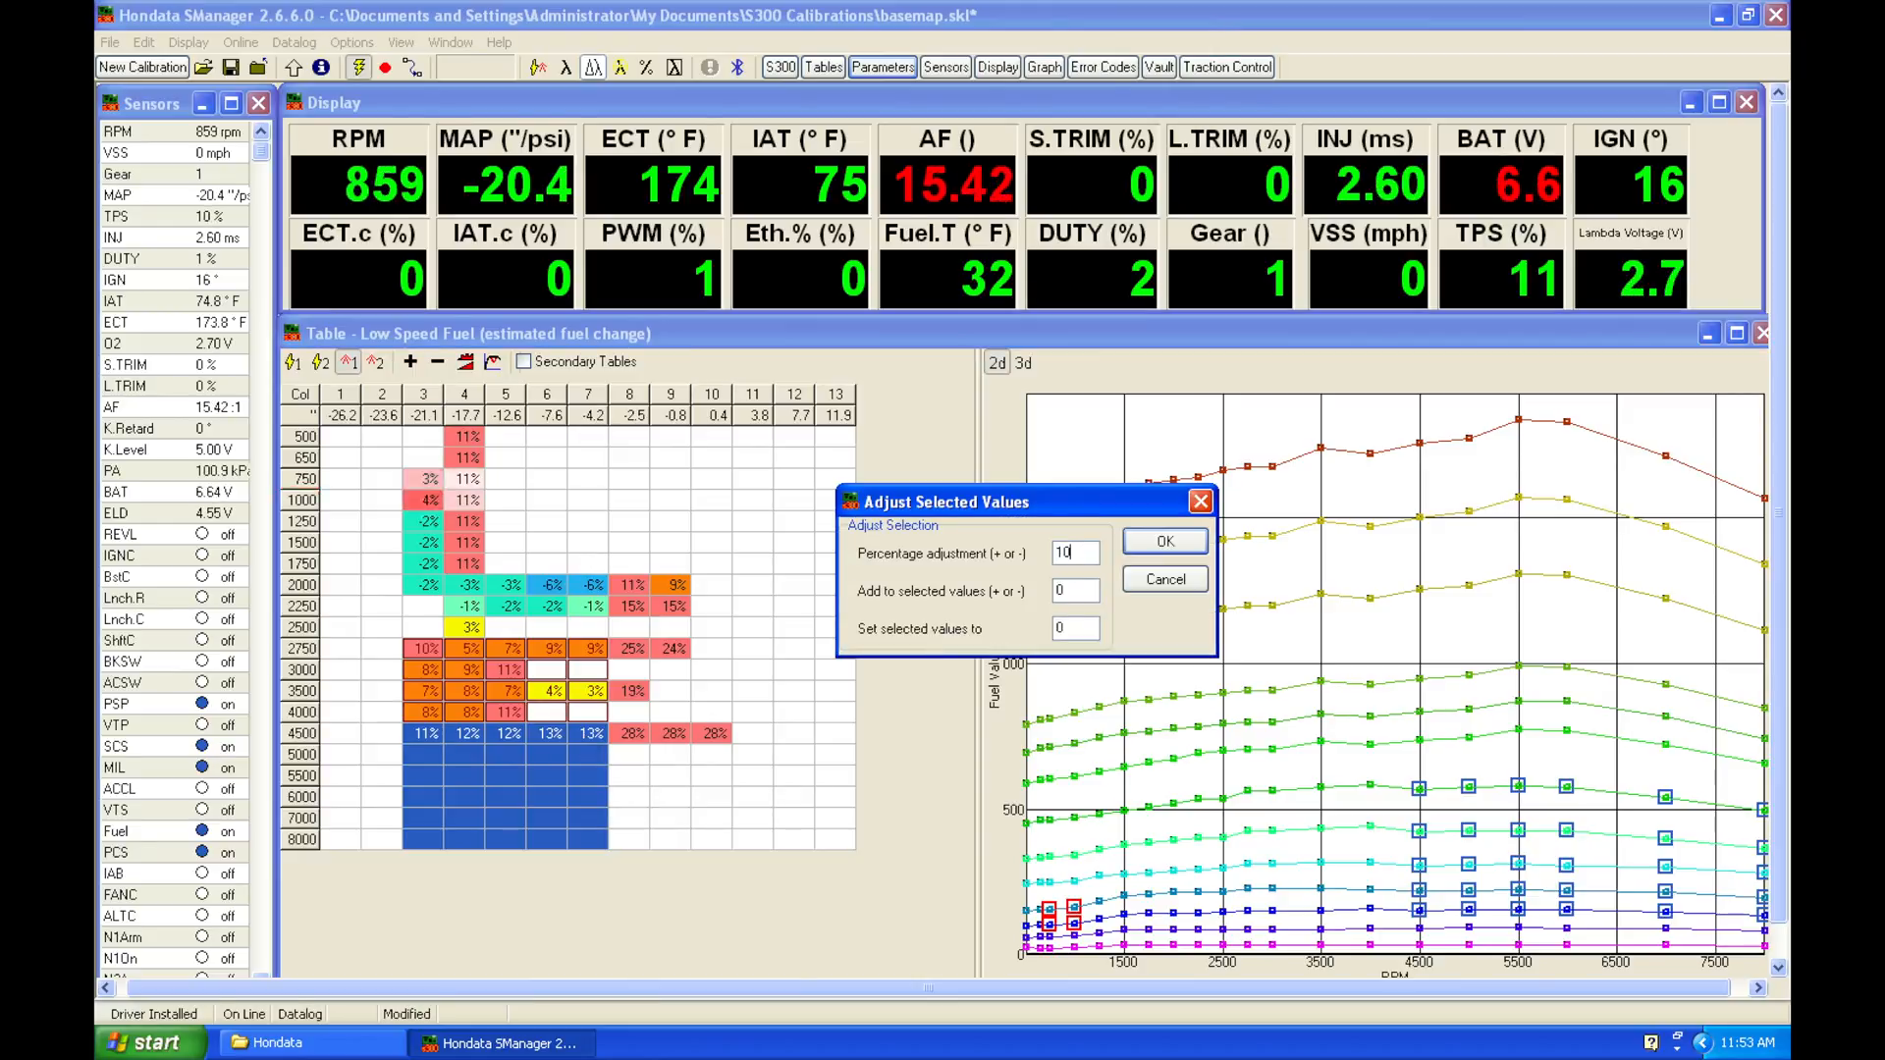
Apply a 10% increase to the selected 4500-8000 rpm Low Speed Fuel cells
left_click(1161, 541)
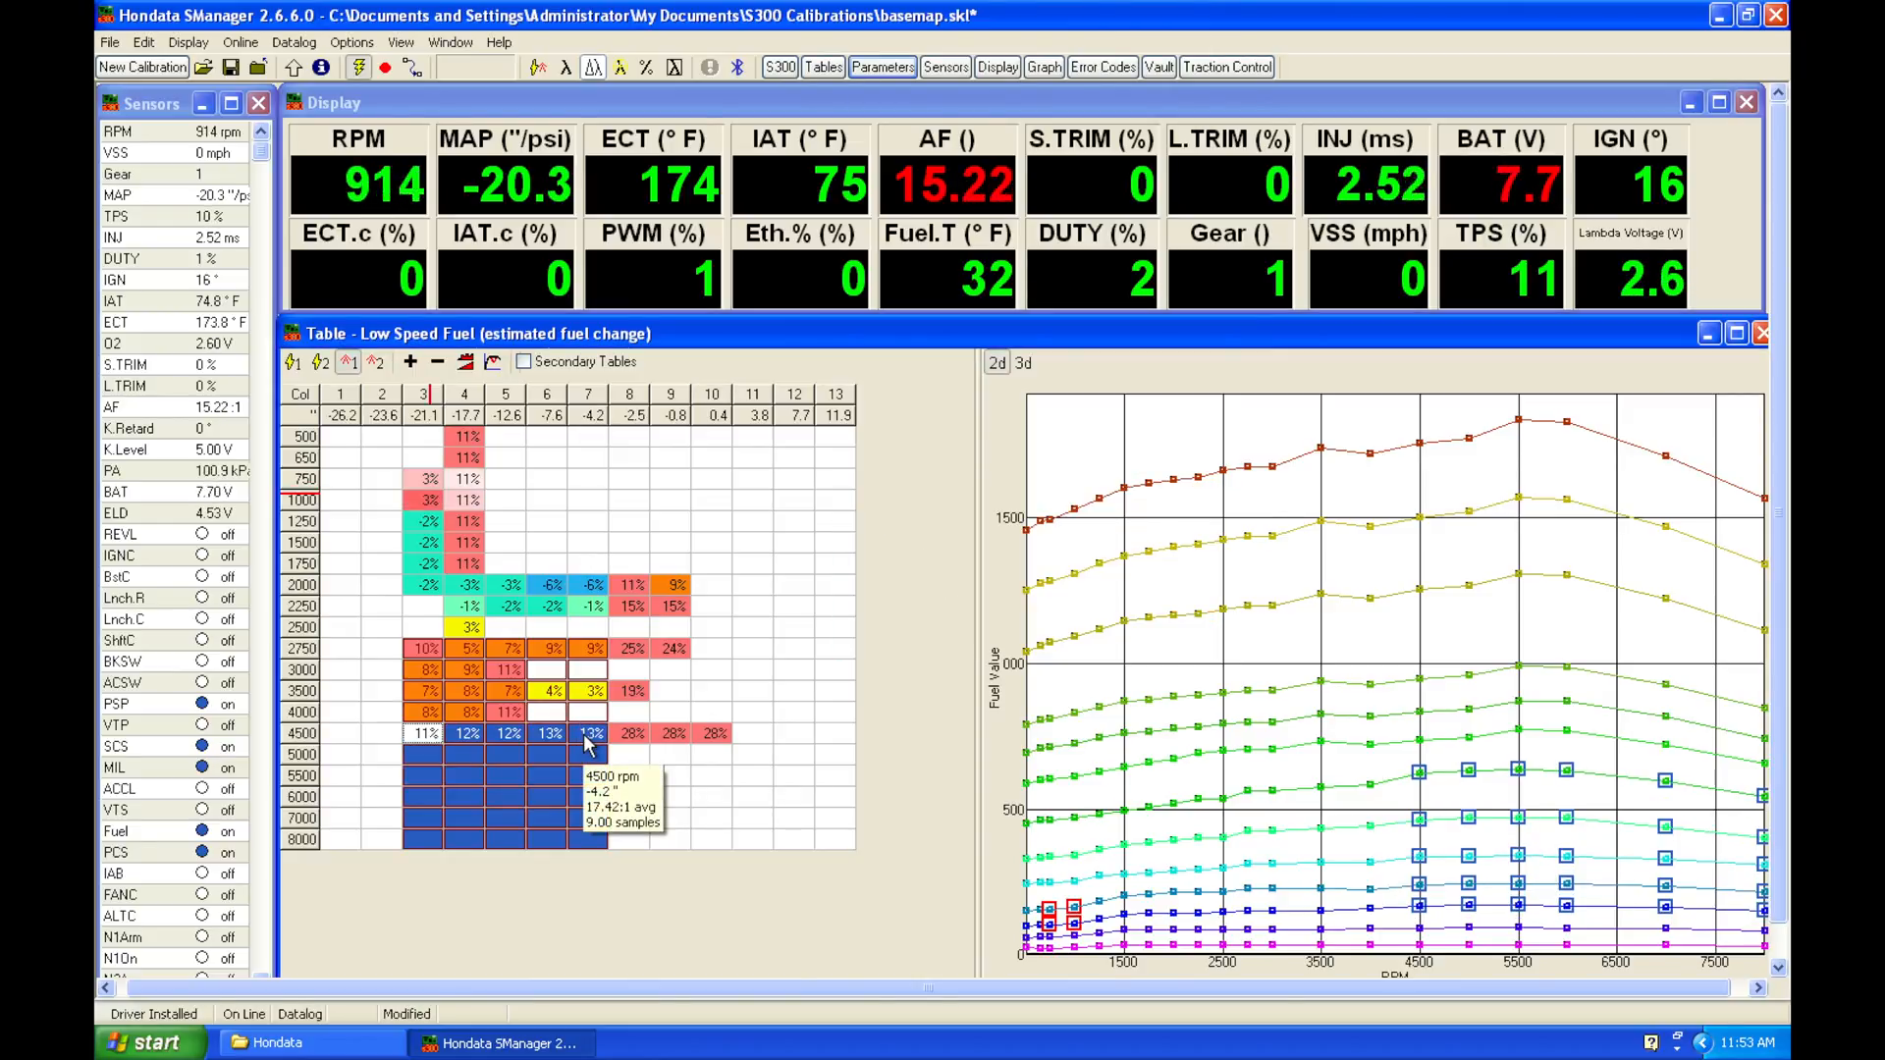
mouse_move(659, 517)
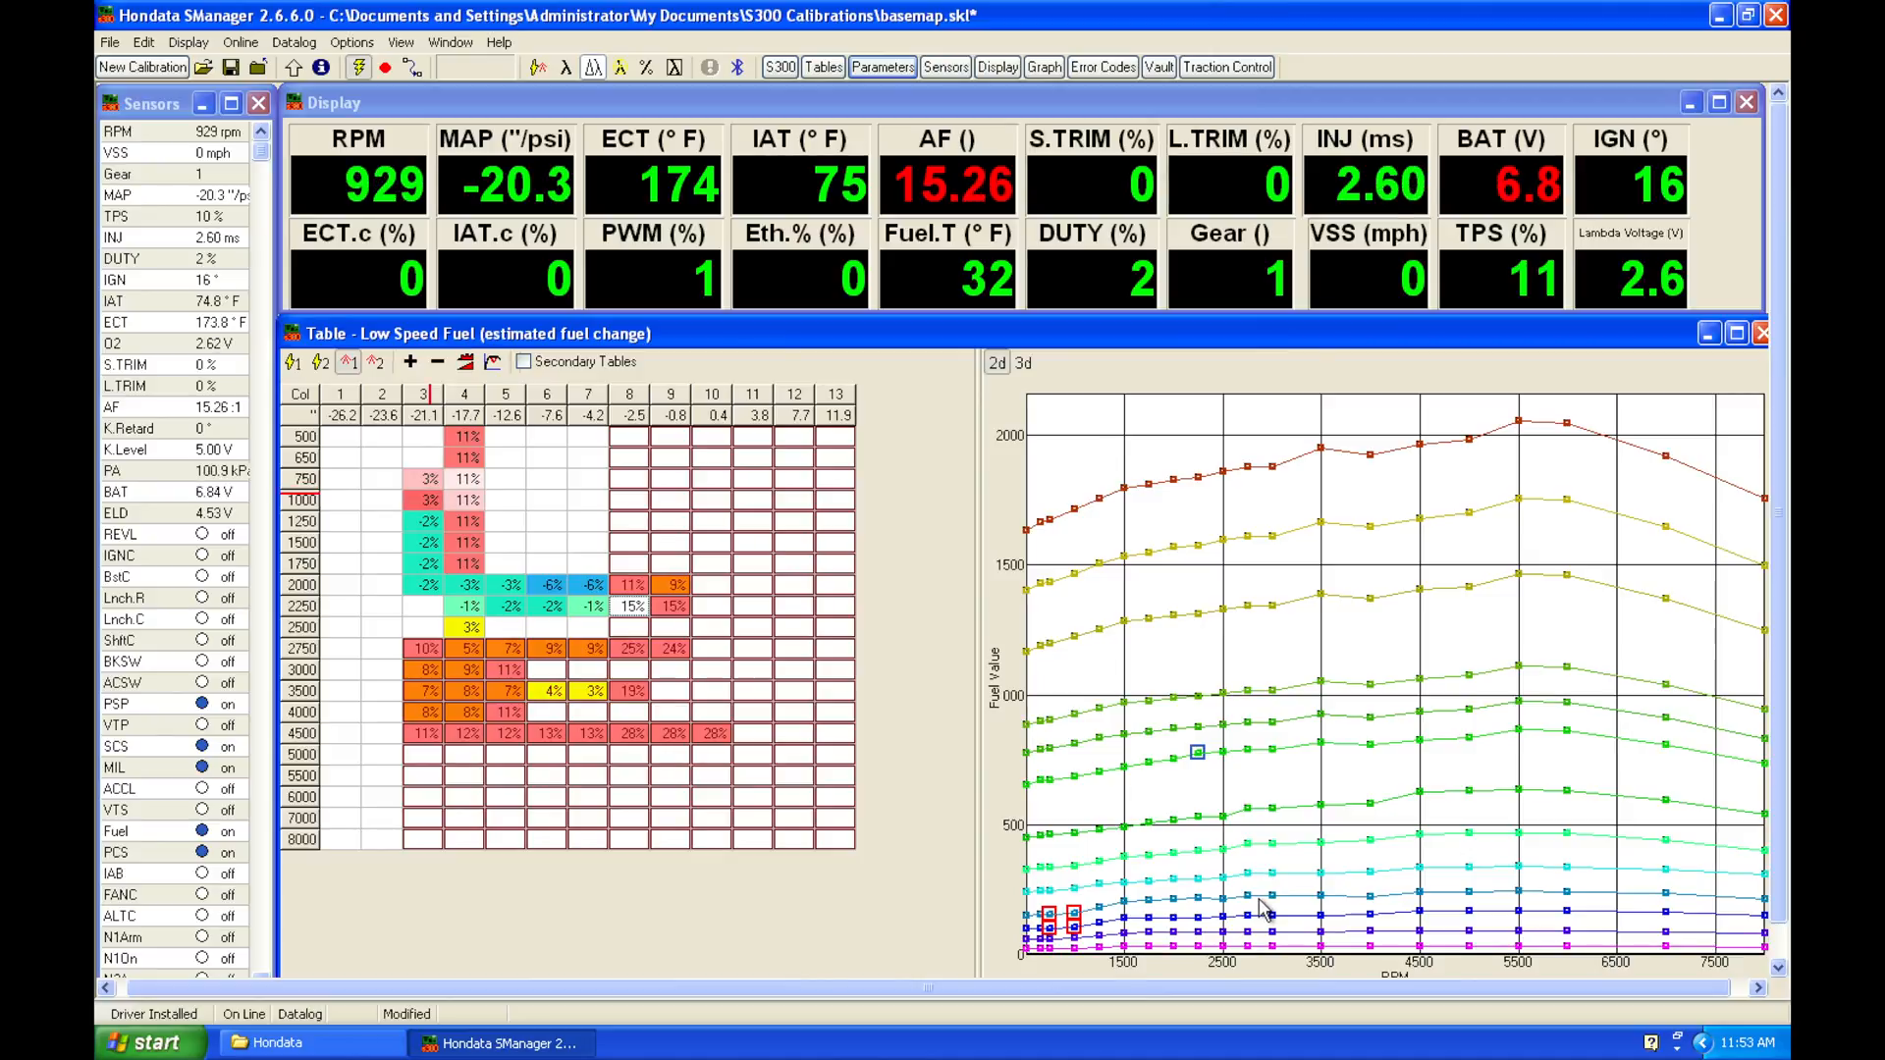
mouse_move(491, 687)
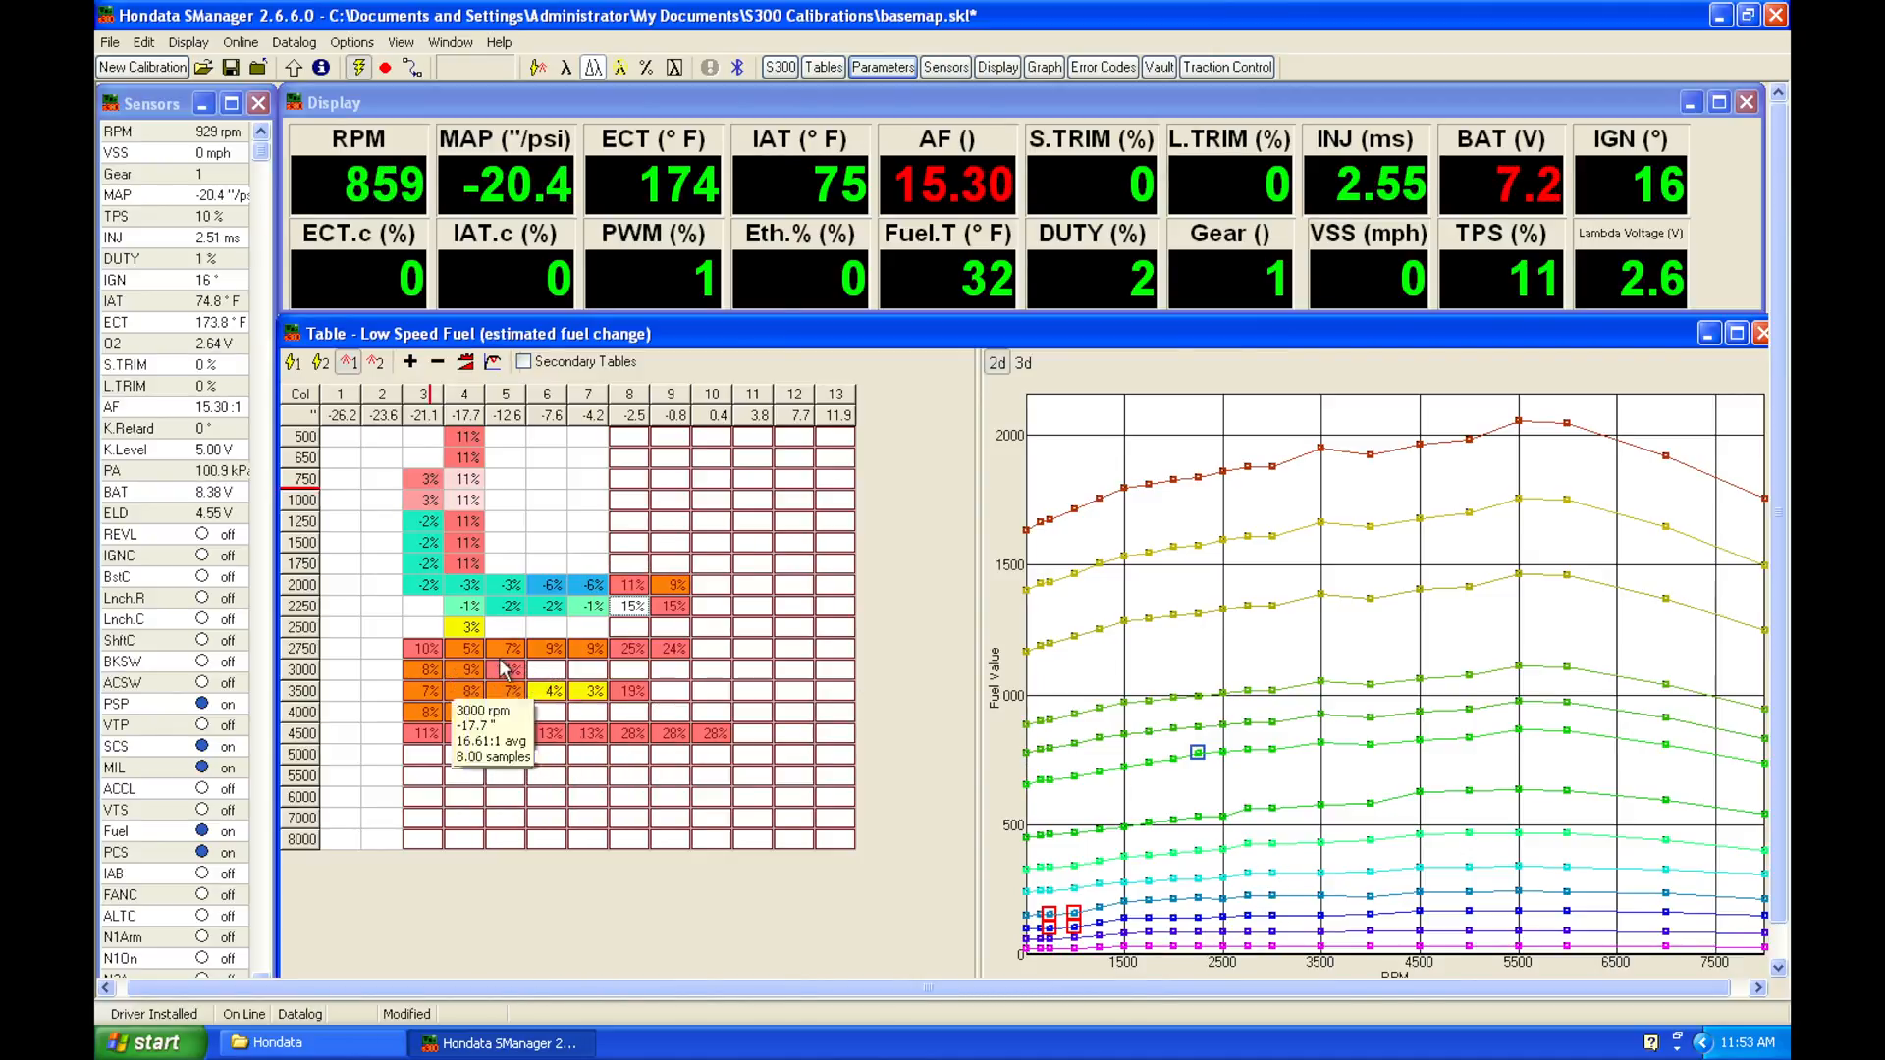
mouse_move(661, 770)
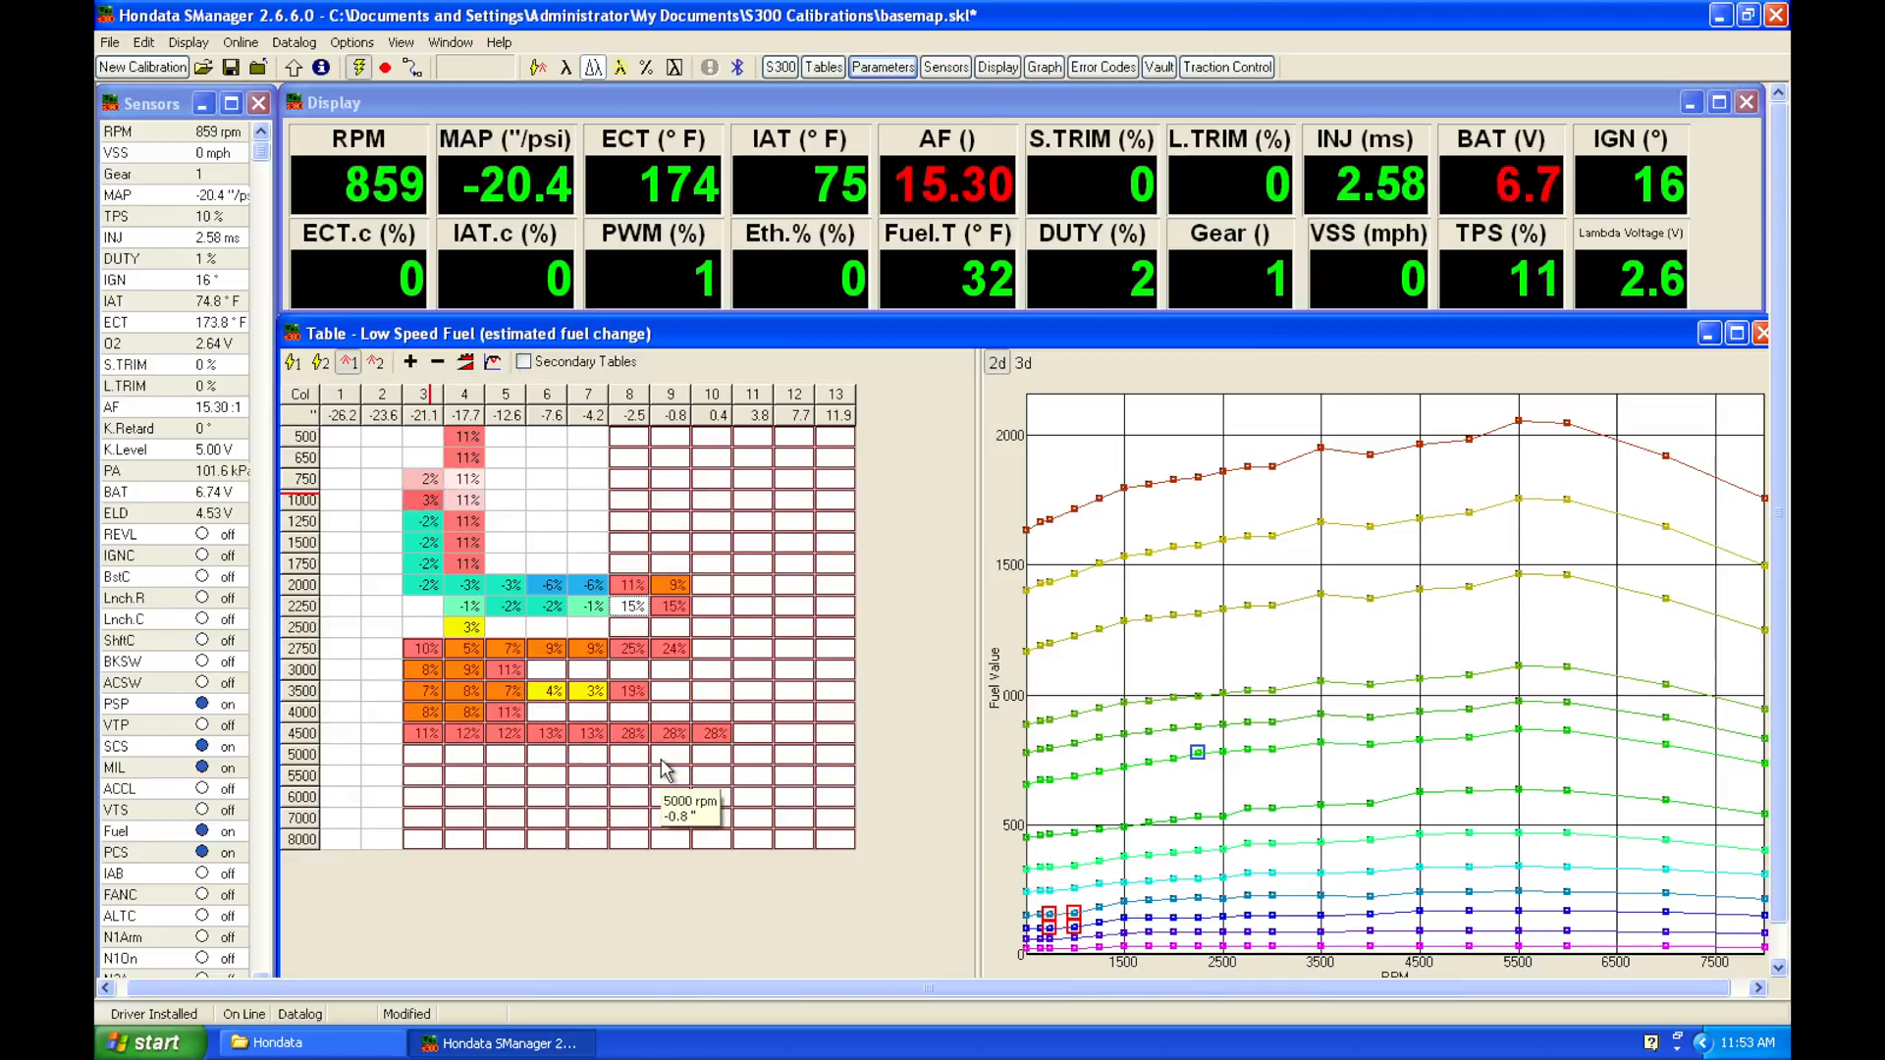
mouse_move(433, 598)
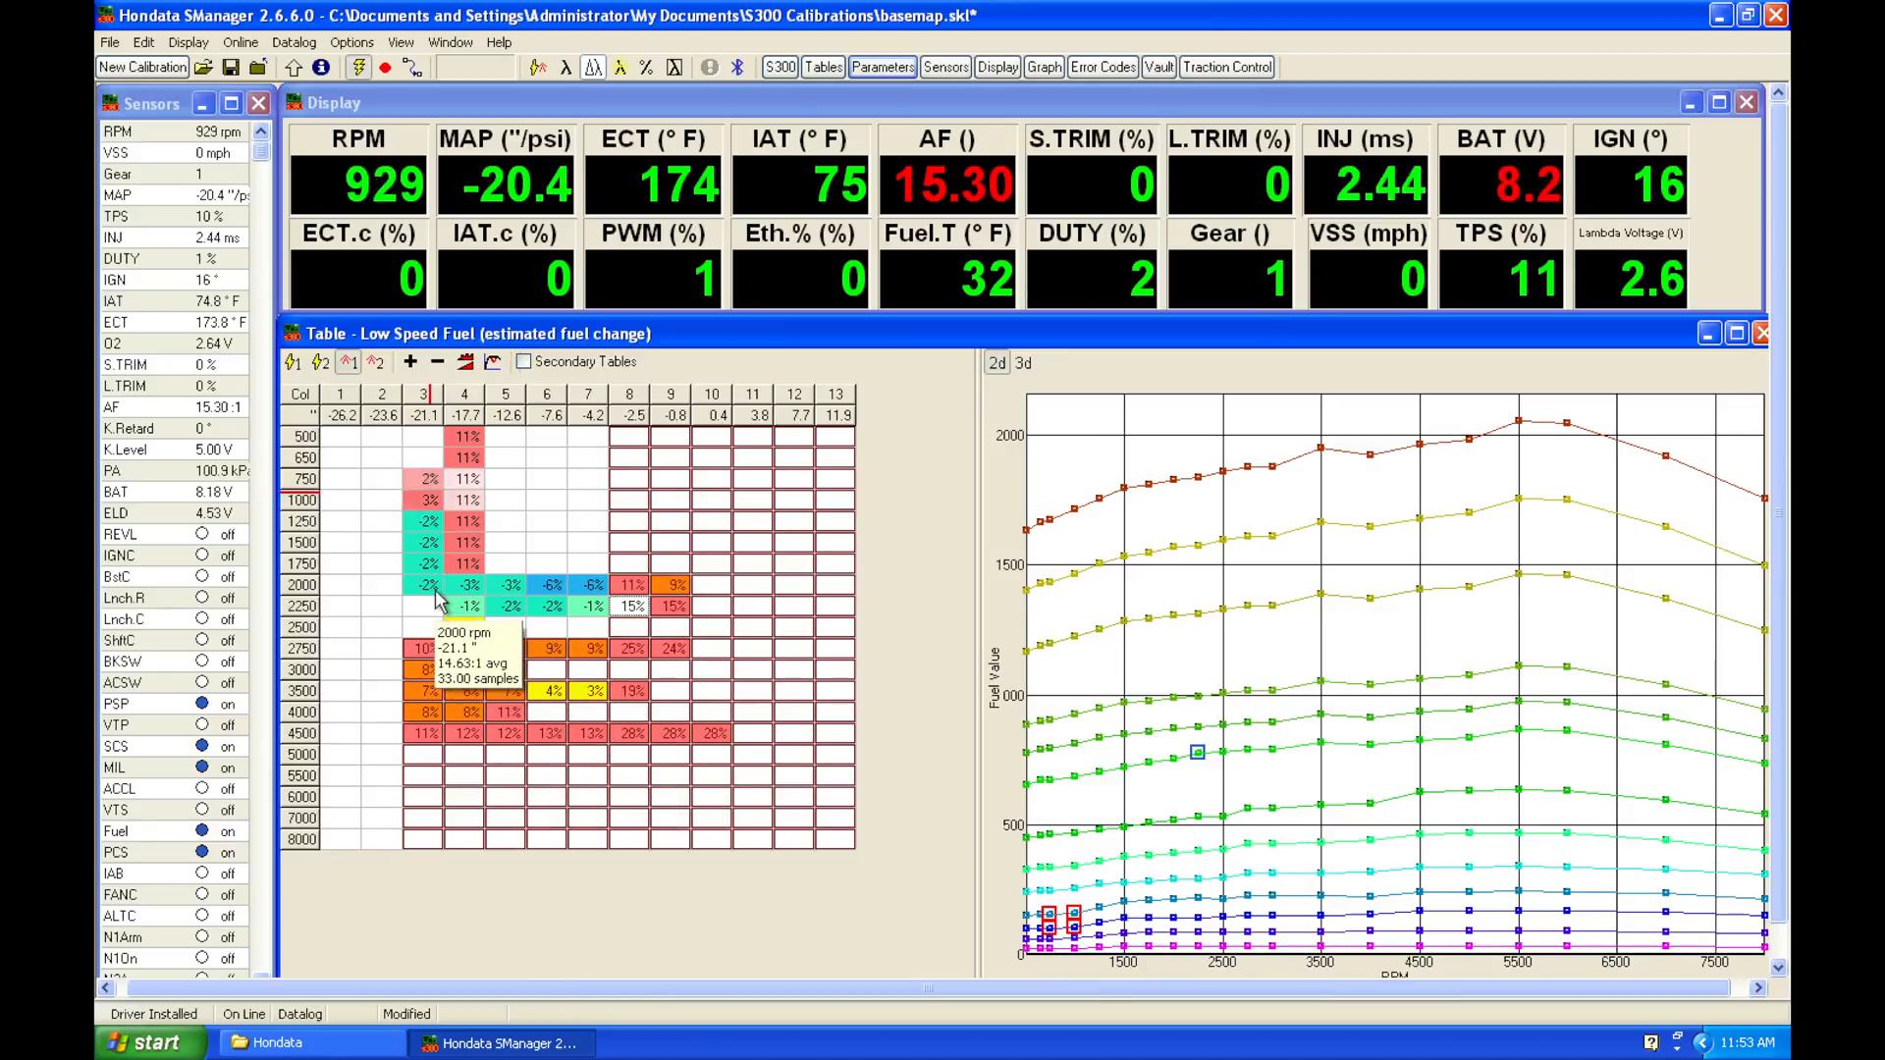